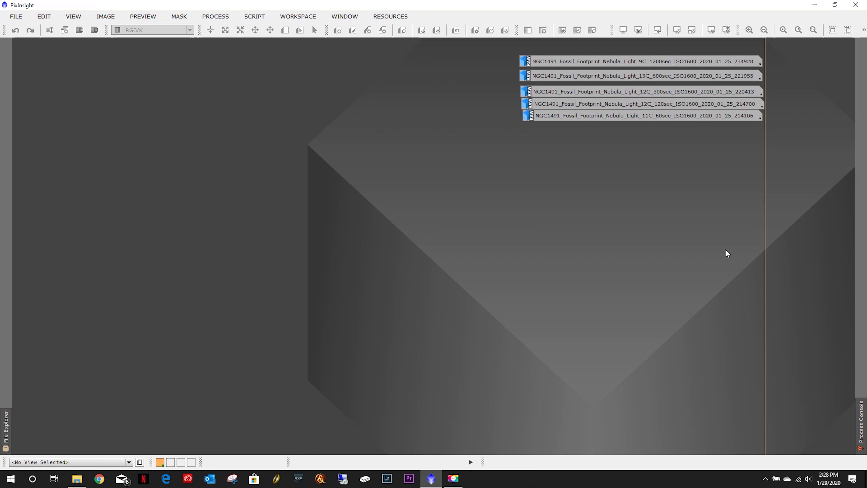
pyautogui.moveTo(640, 137)
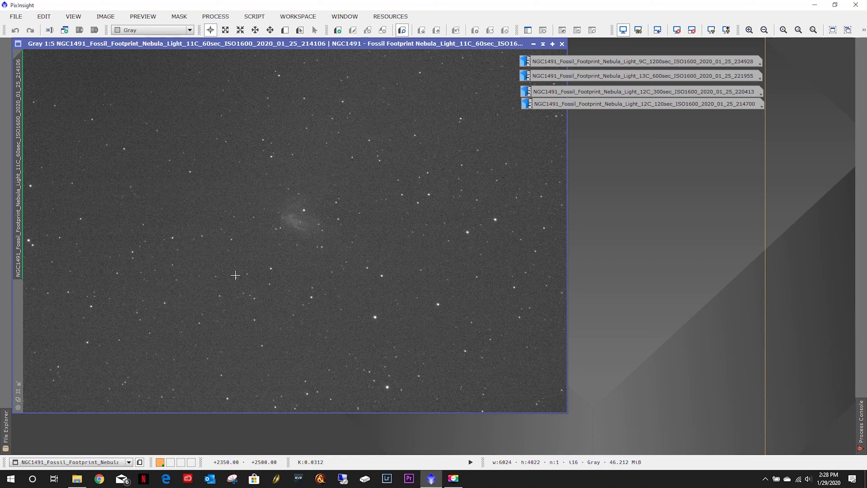
pyautogui.moveTo(285, 187)
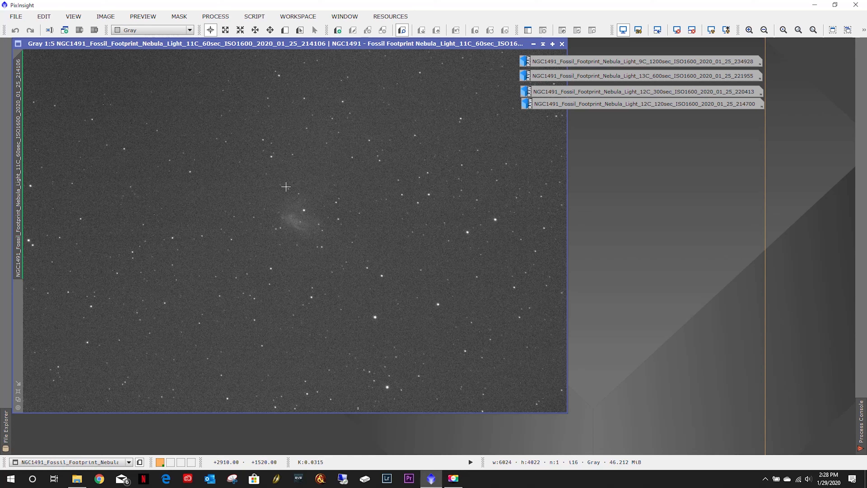
pyautogui.moveTo(345, 209)
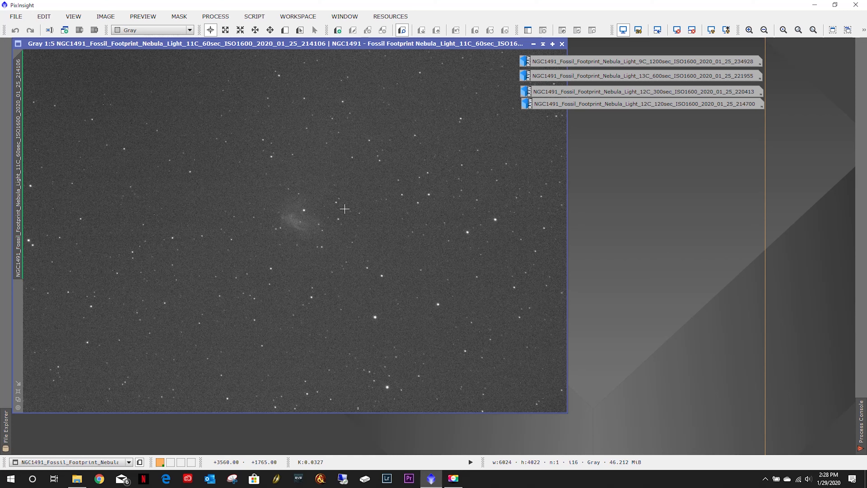
pyautogui.moveTo(297, 237)
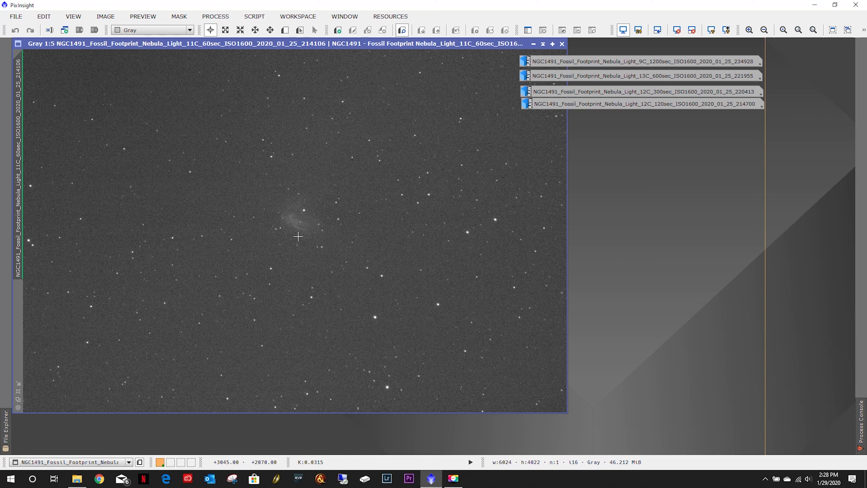
pyautogui.moveTo(488, 256)
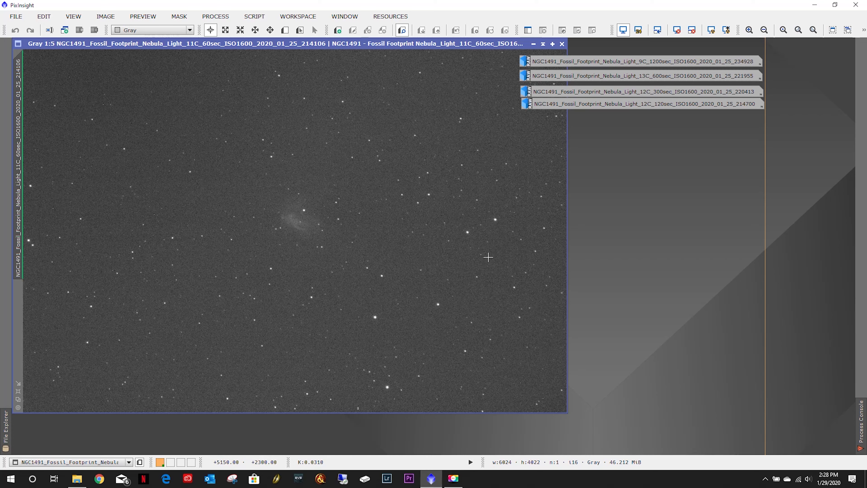
pyautogui.moveTo(341, 136)
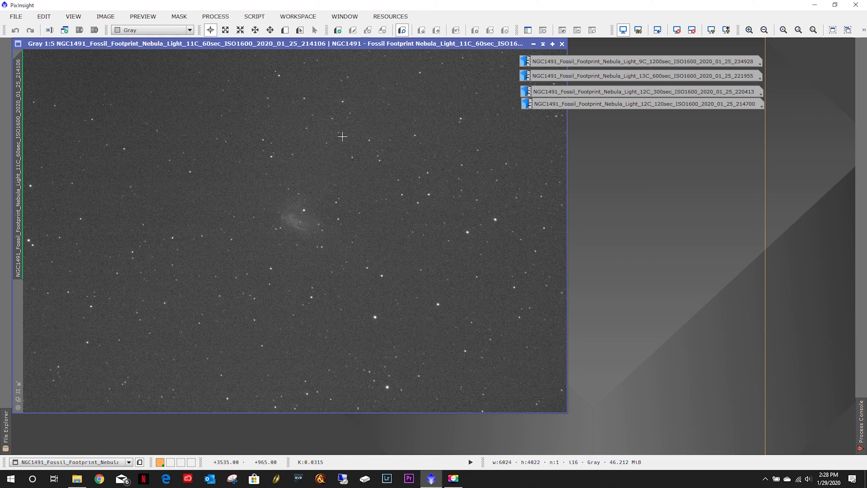
pyautogui.moveTo(43, 68)
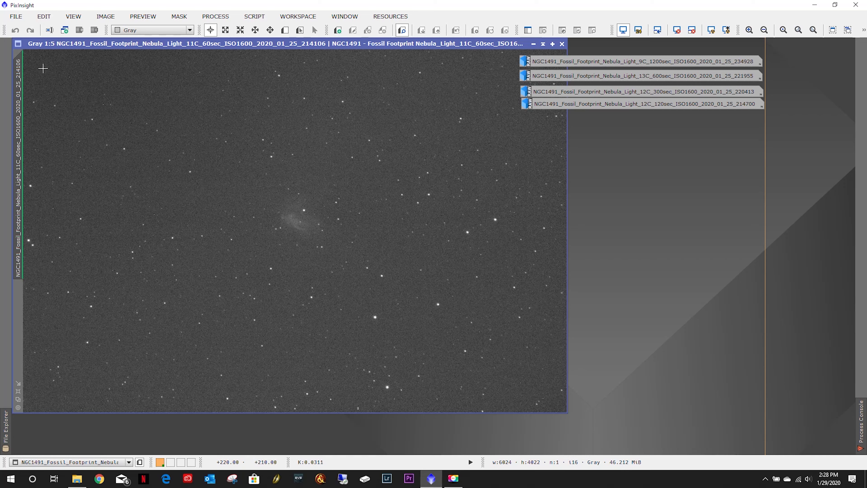
pyautogui.moveTo(28, 180)
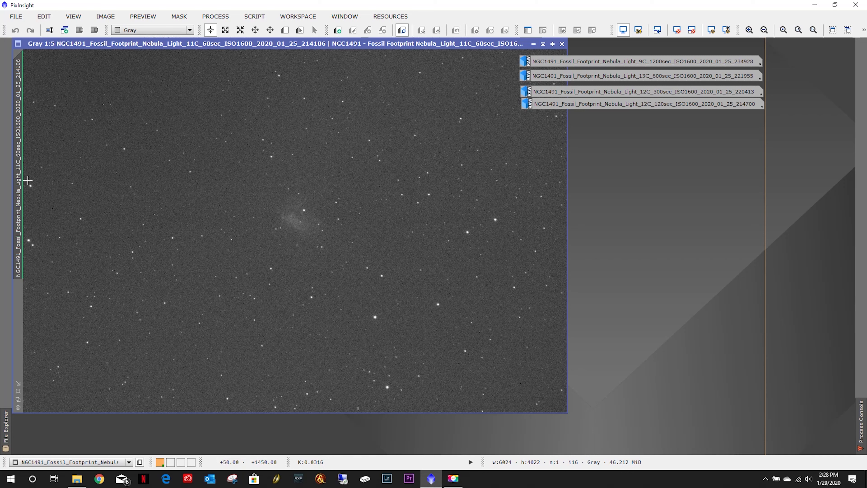
pyautogui.moveTo(500, 387)
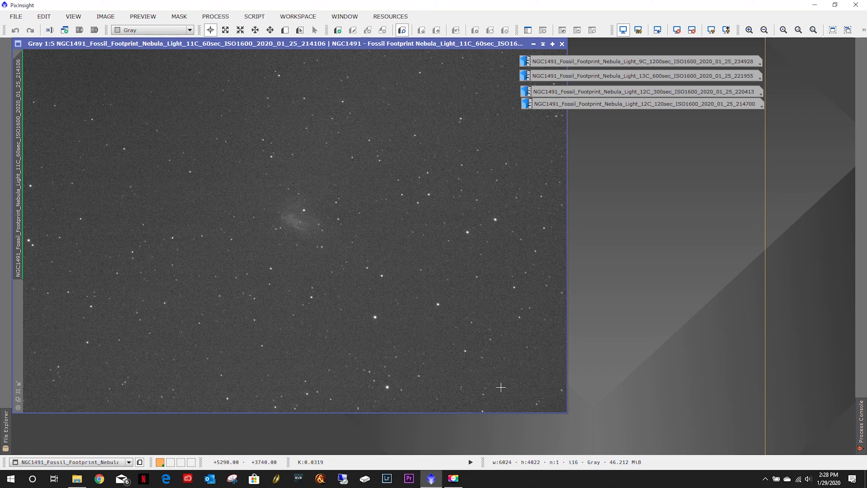
pyautogui.moveTo(266, 322)
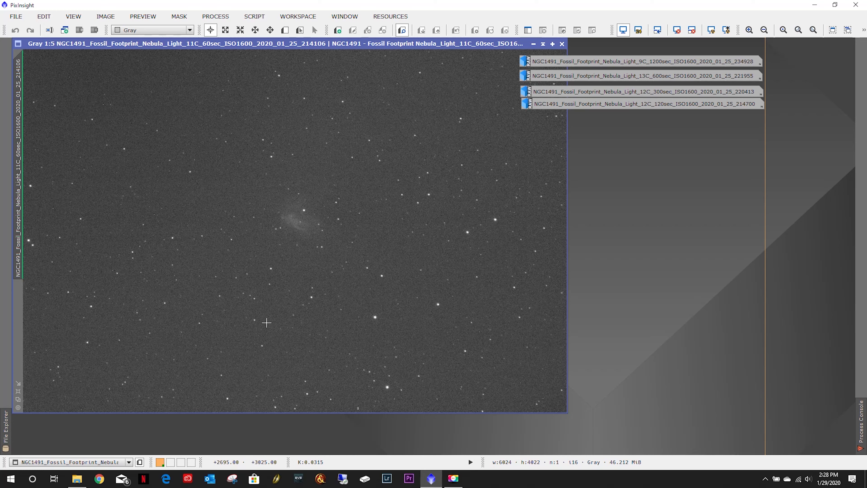
pyautogui.moveTo(453, 172)
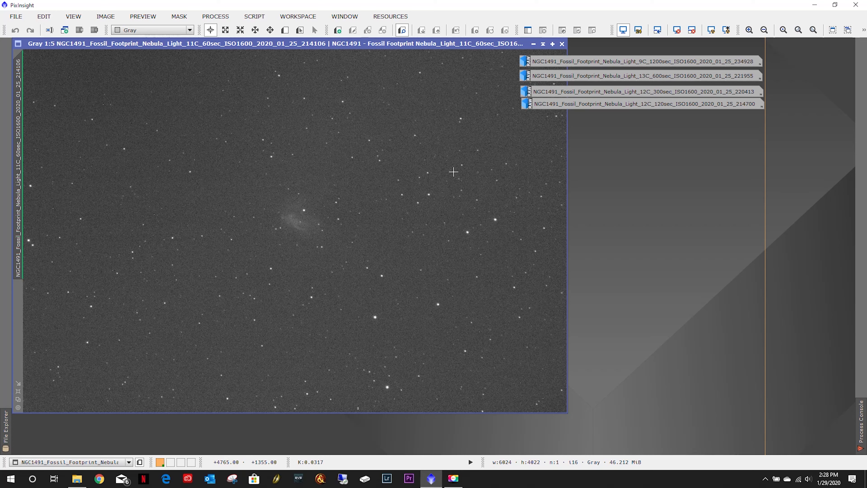
pyautogui.moveTo(287, 202)
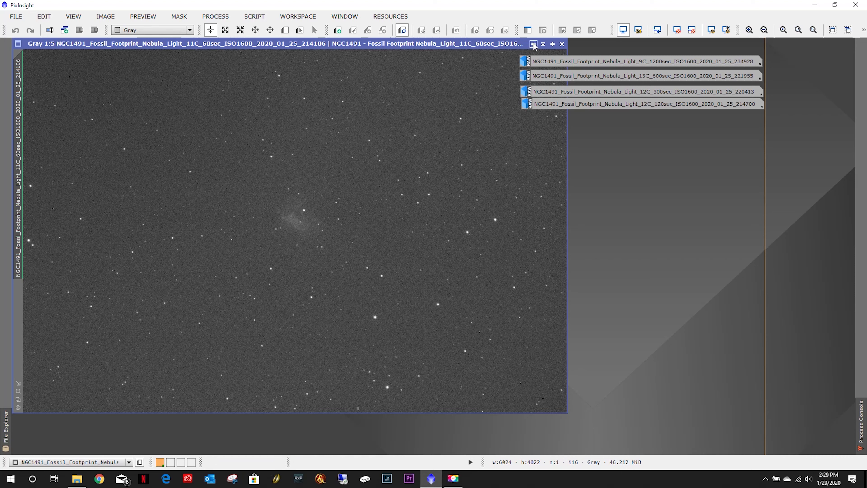
pyautogui.moveTo(458, 76)
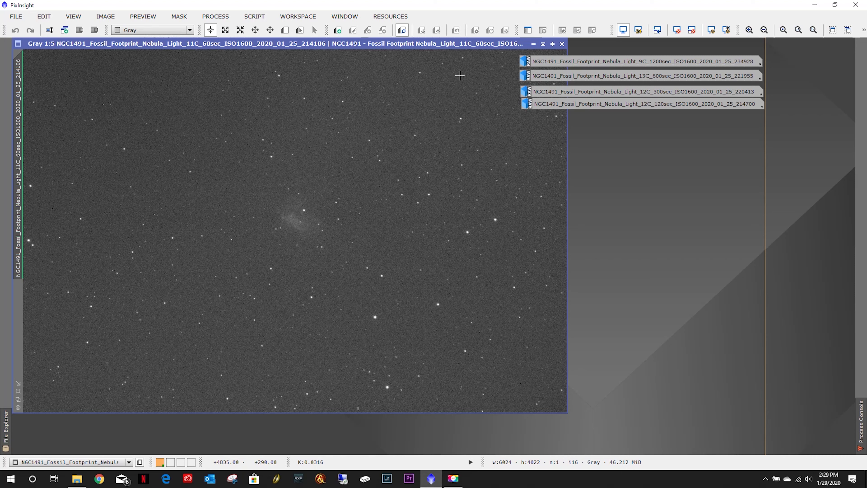
pyautogui.moveTo(503, 54)
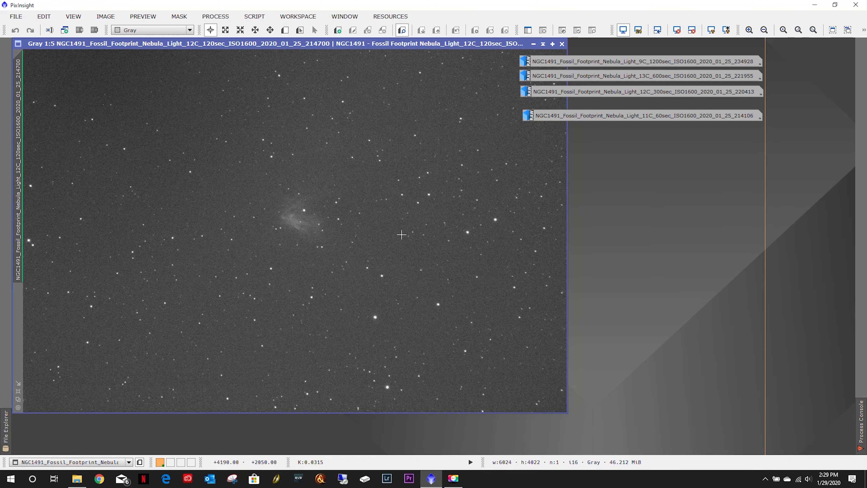
pyautogui.moveTo(168, 309)
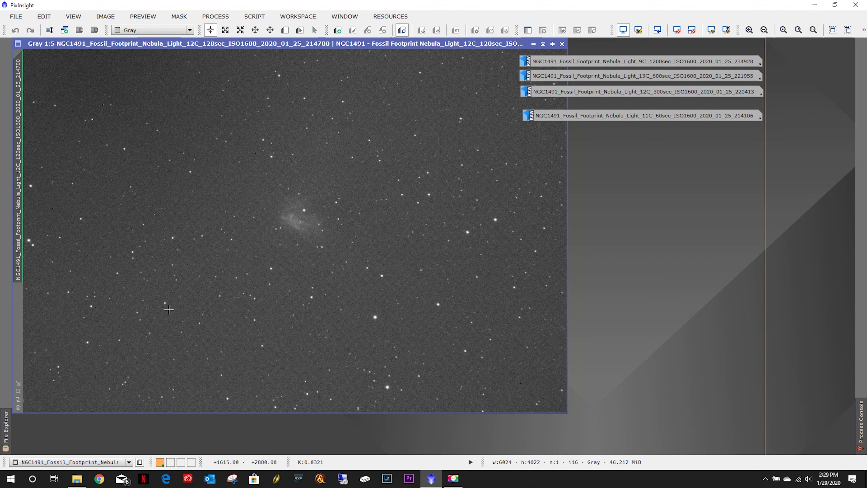
pyautogui.moveTo(293, 298)
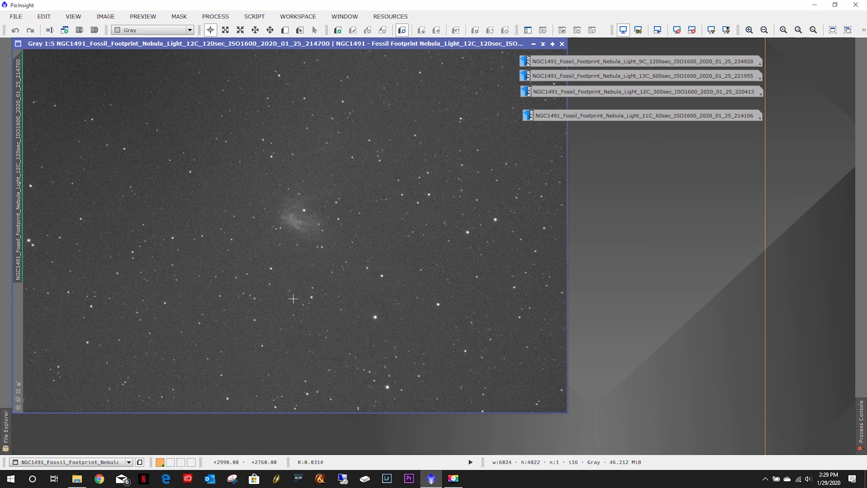
pyautogui.moveTo(51, 54)
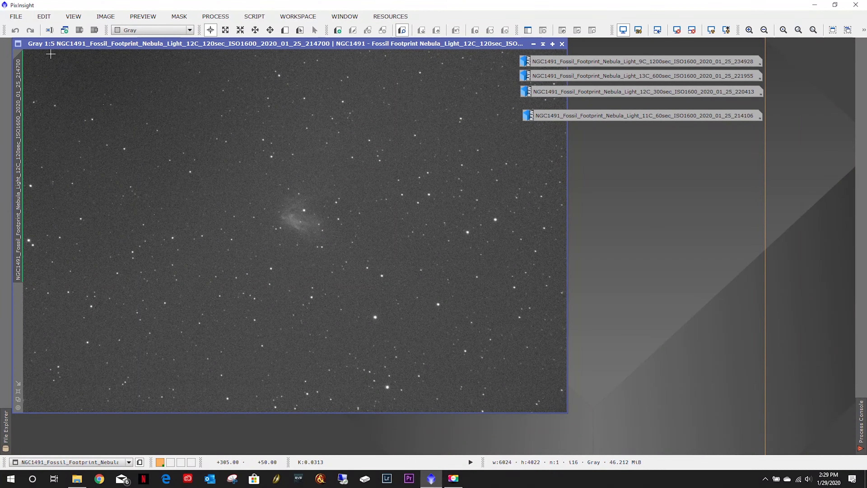
pyautogui.moveTo(554, 399)
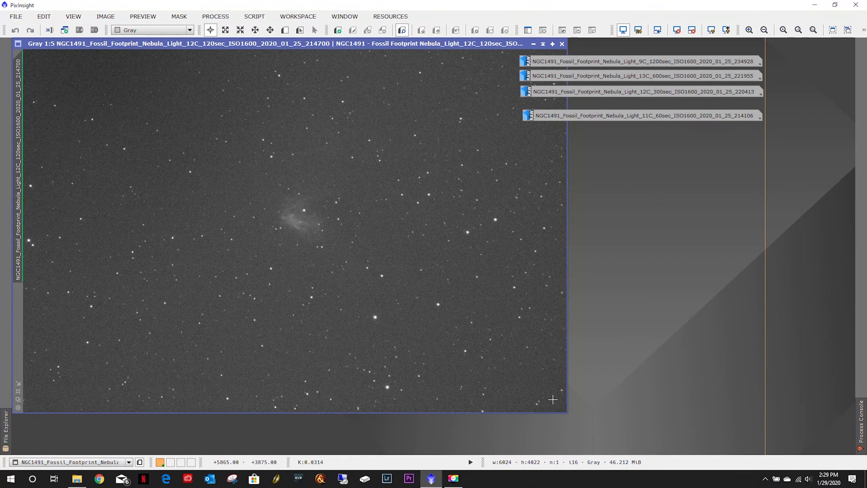
pyautogui.moveTo(555, 397)
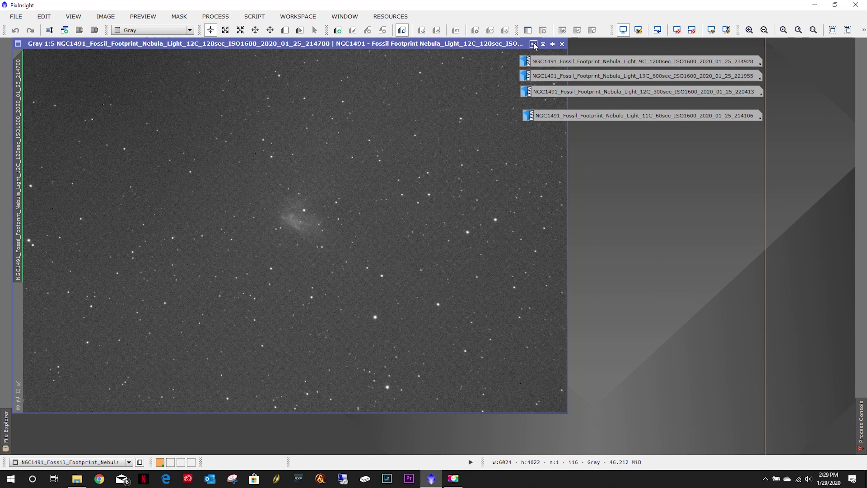
# Iconize the 120-second frame so the 300-second NGC1491 exposure shows full size
pyautogui.click(561, 44)
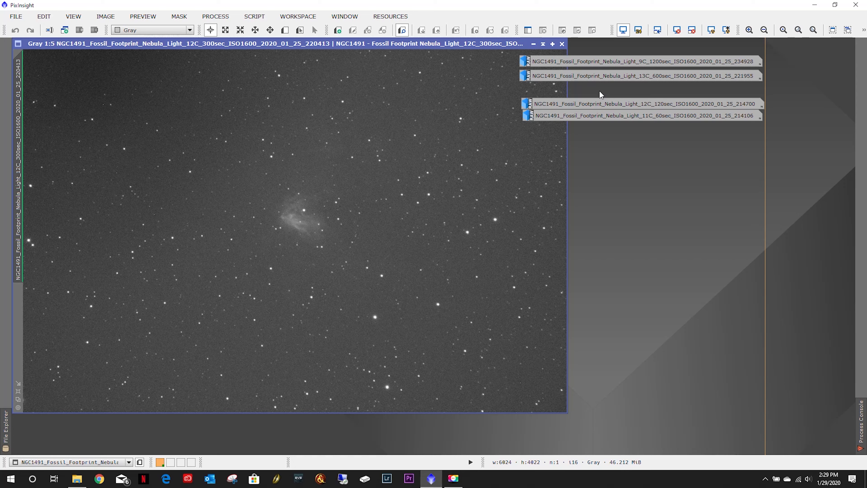
pyautogui.moveTo(291, 121)
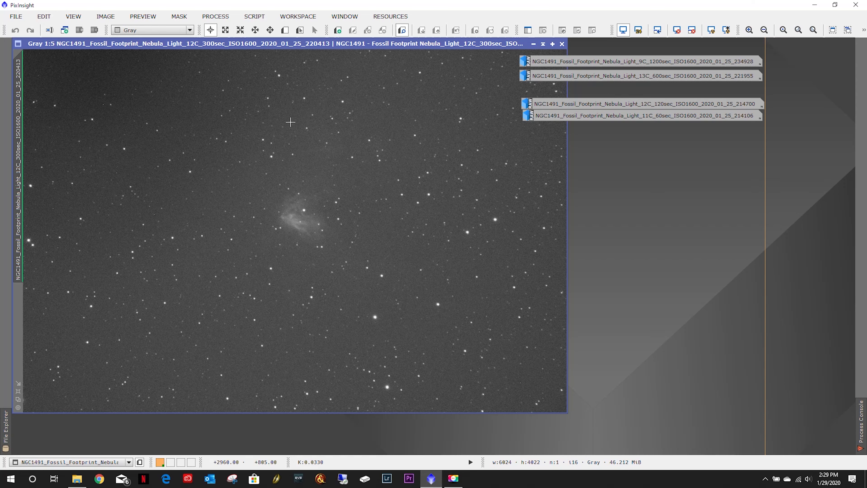
pyautogui.moveTo(201, 241)
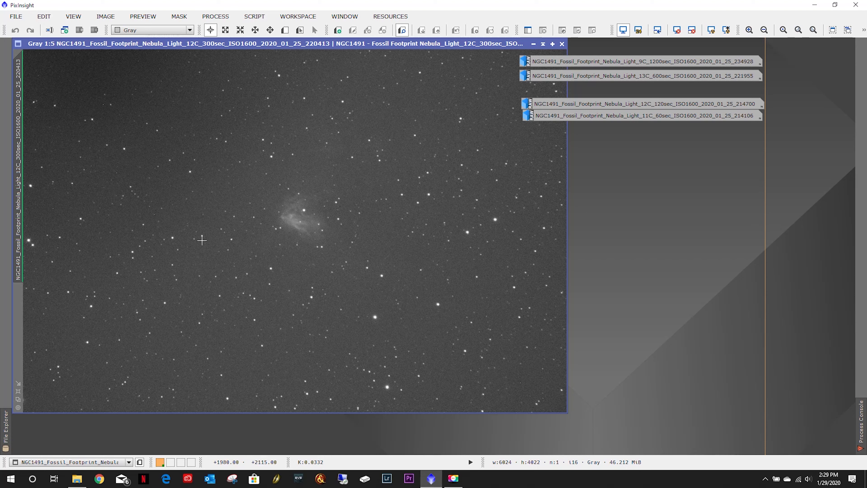
pyautogui.moveTo(414, 238)
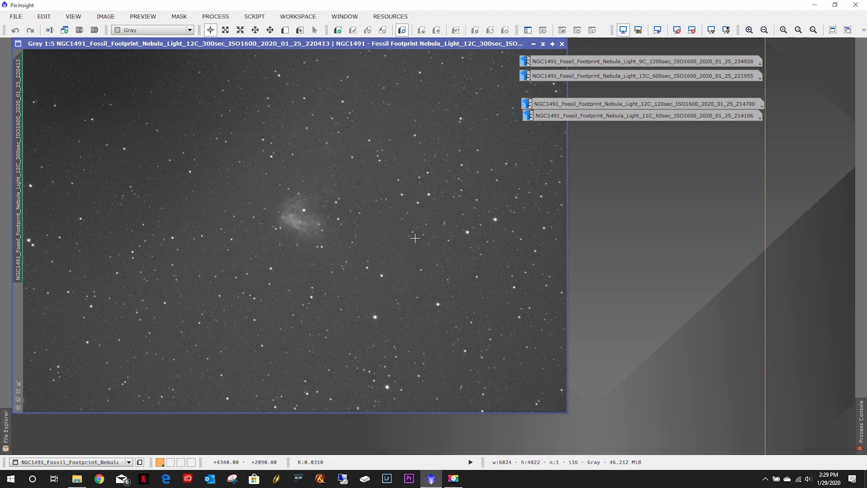
pyautogui.moveTo(394, 191)
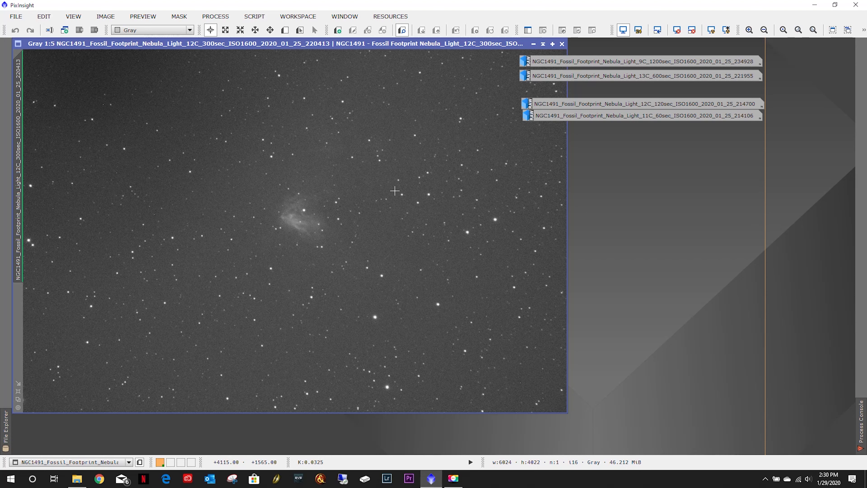
pyautogui.moveTo(335, 248)
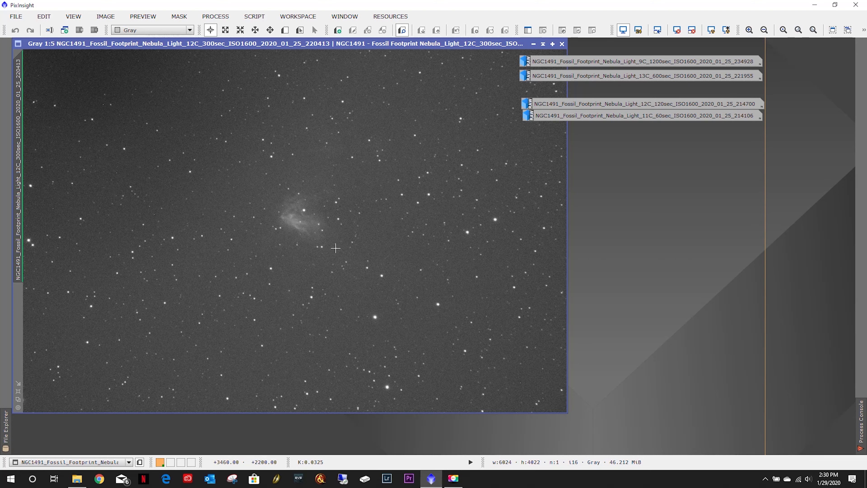
pyautogui.moveTo(446, 209)
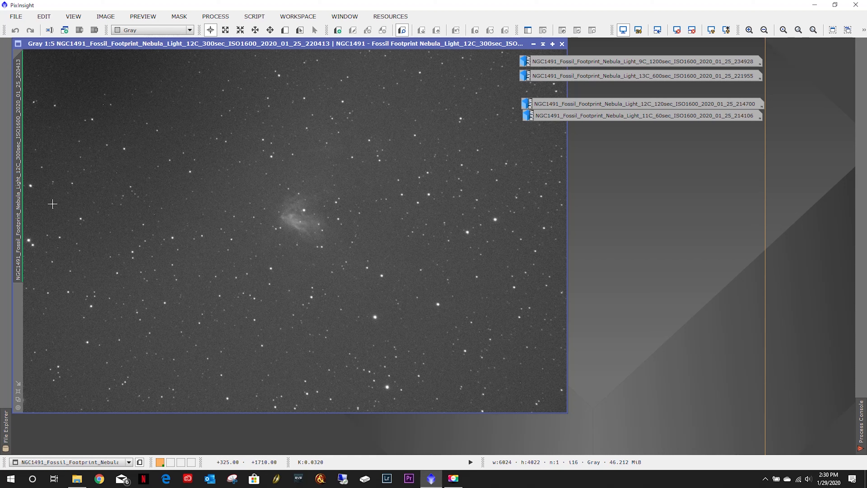
pyautogui.moveTo(484, 115)
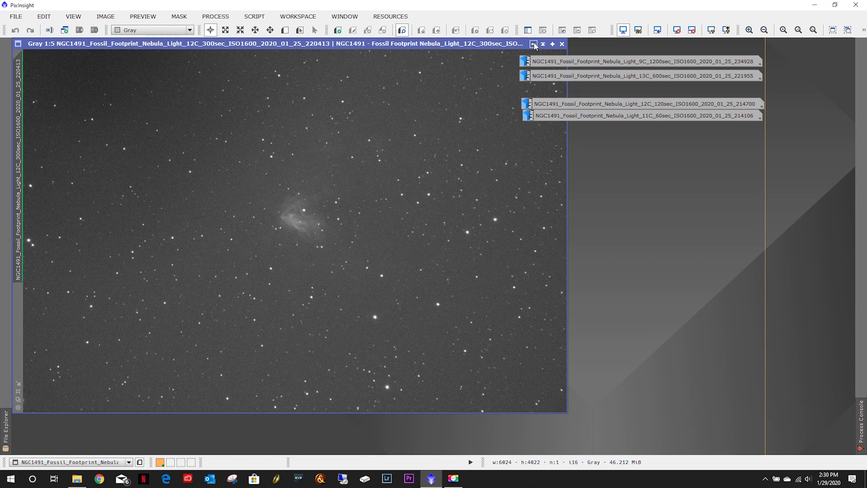
pyautogui.moveTo(533, 43)
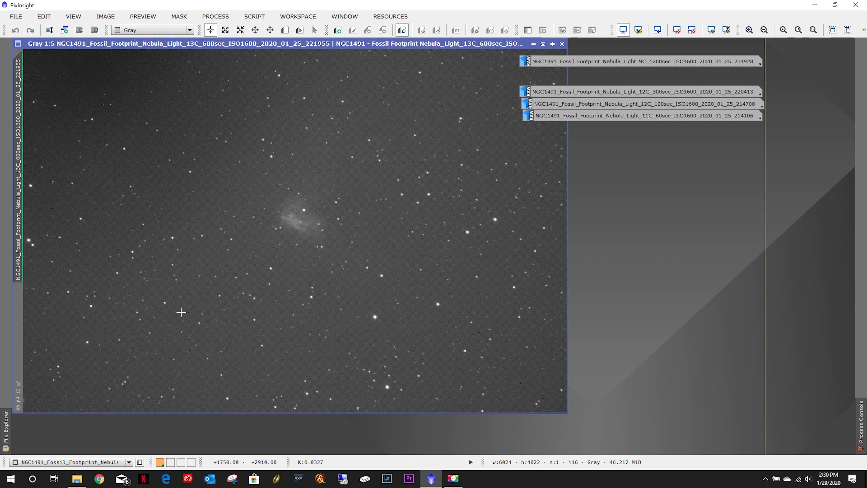
pyautogui.moveTo(49, 71)
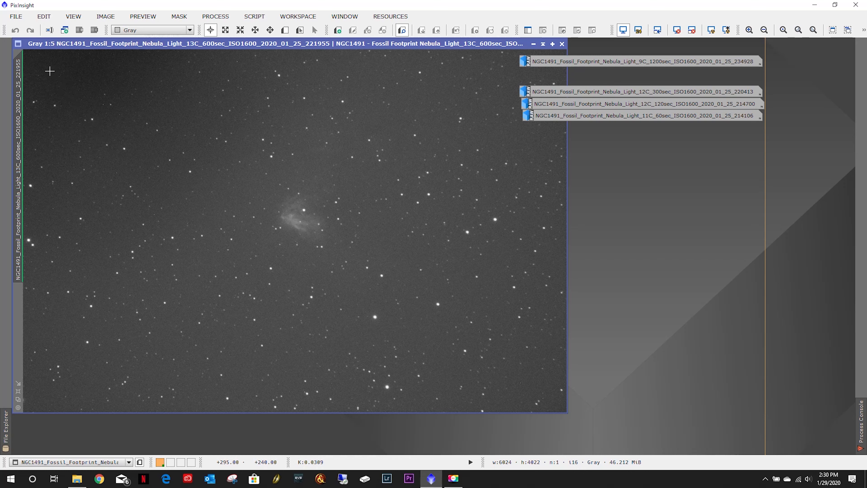
pyautogui.moveTo(540, 406)
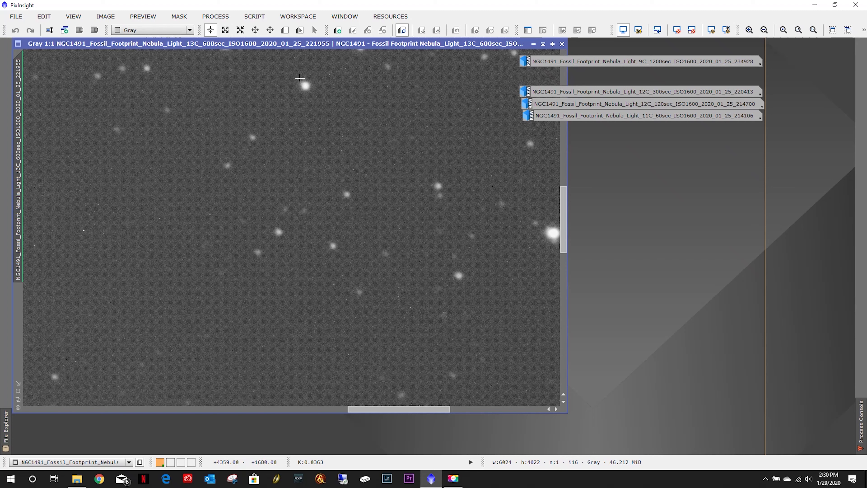
pyautogui.moveTo(273, 248)
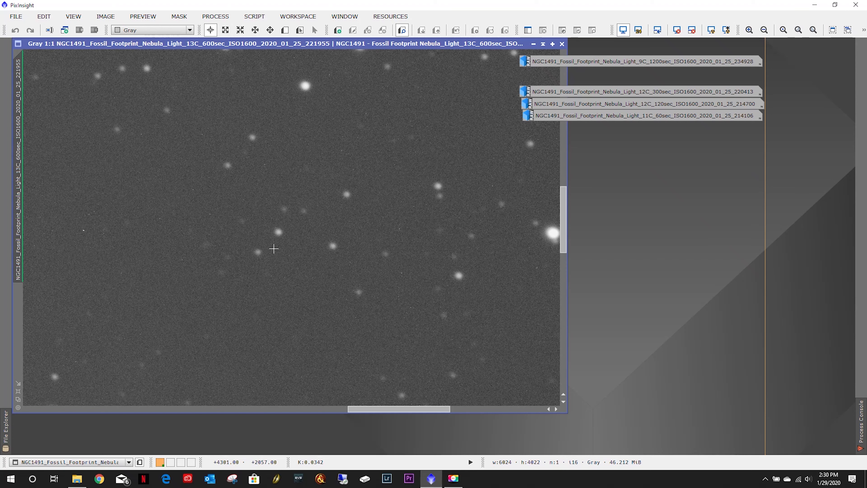
pyautogui.moveTo(275, 230)
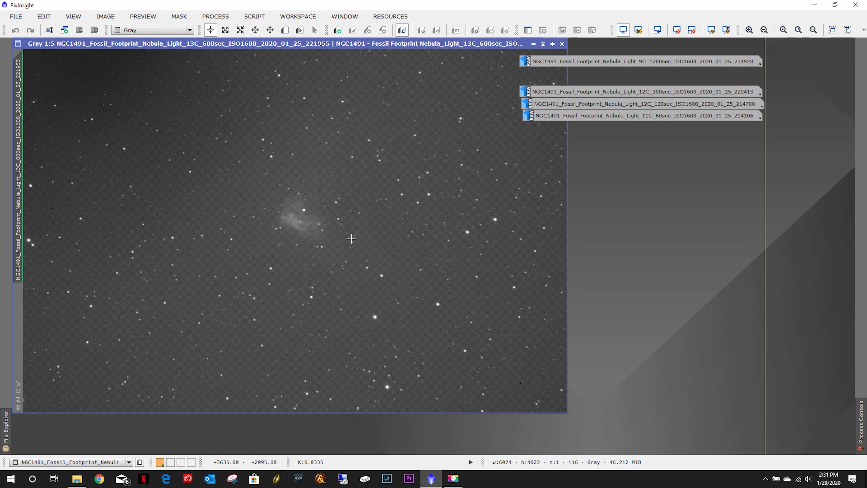
pyautogui.moveTo(384, 252)
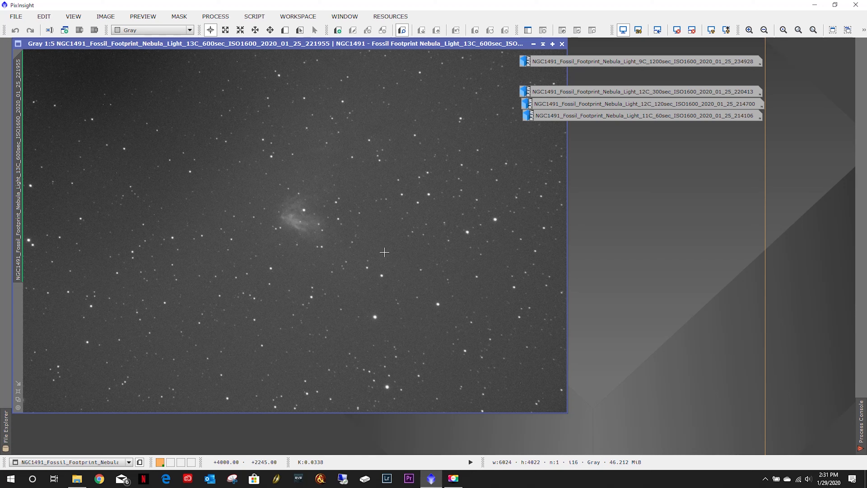
pyautogui.moveTo(132, 141)
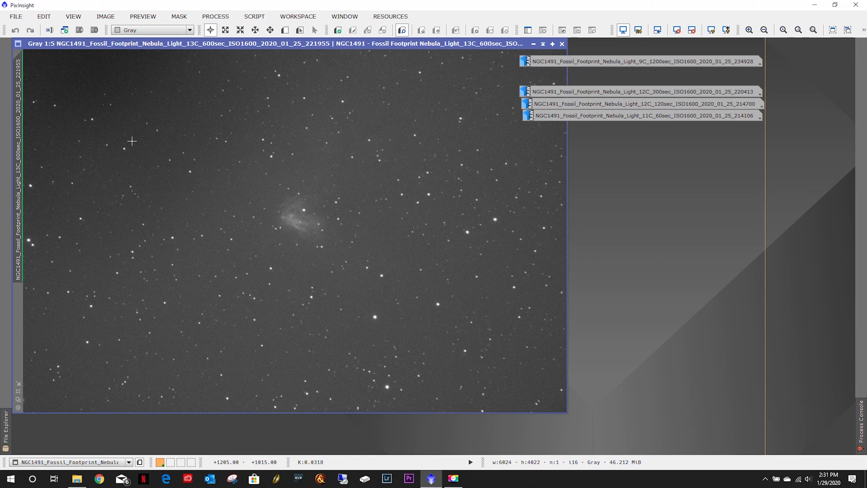
pyautogui.moveTo(414, 101)
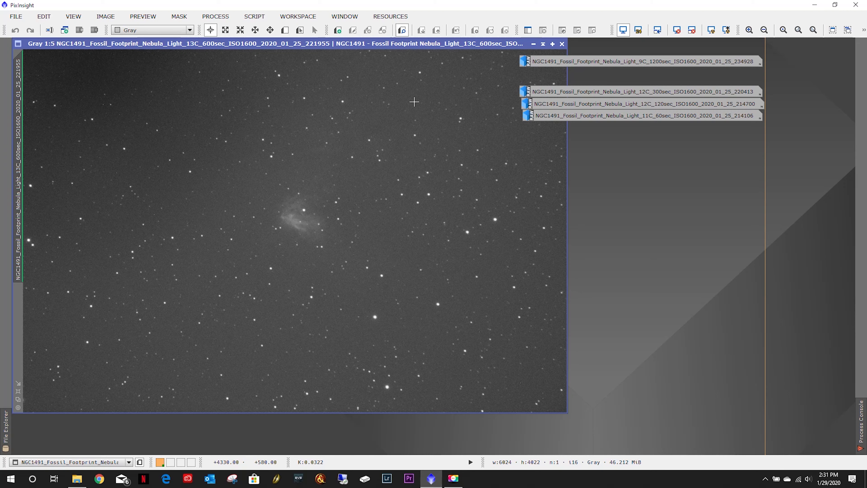
# Iconize the 600-second exposure to make room for the 1200-second frame
pyautogui.click(561, 44)
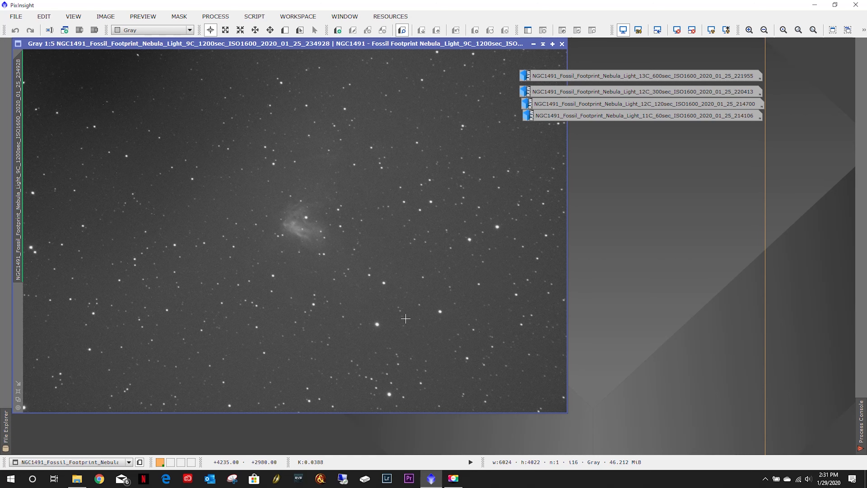
pyautogui.moveTo(368, 240)
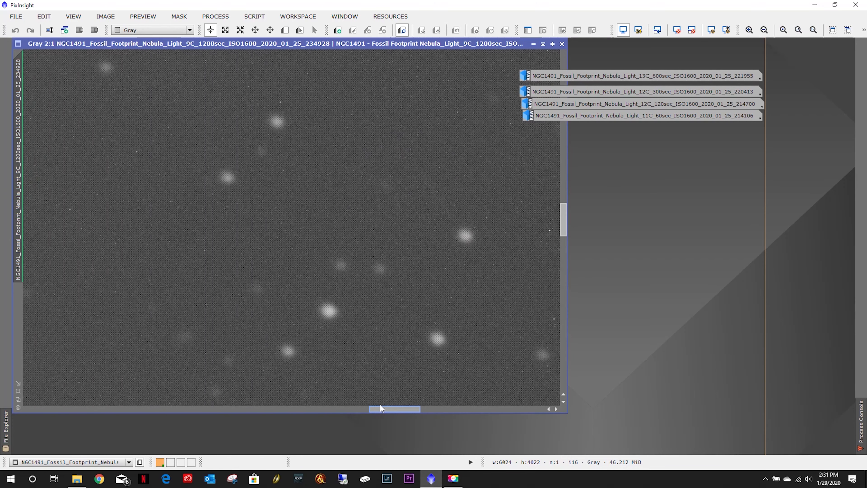
# Zoom the 1200-second NGC1491 frame to inspect stars and background noise closely
pyautogui.click(763, 30)
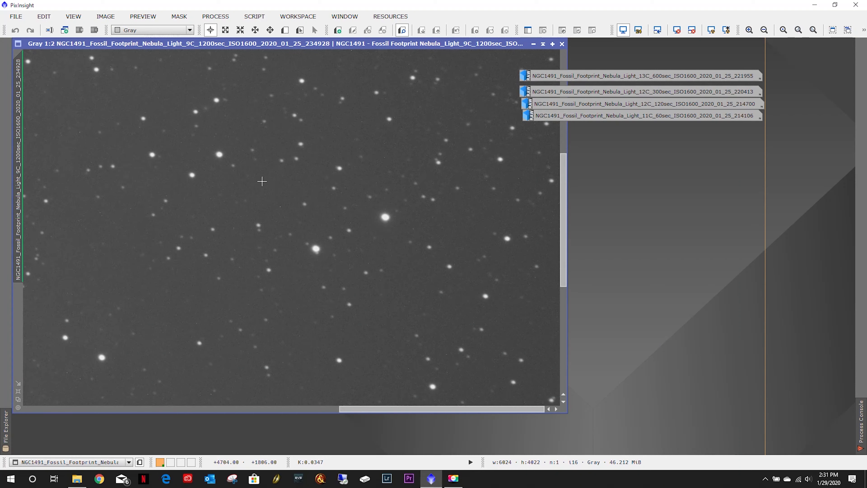
pyautogui.moveTo(215, 101)
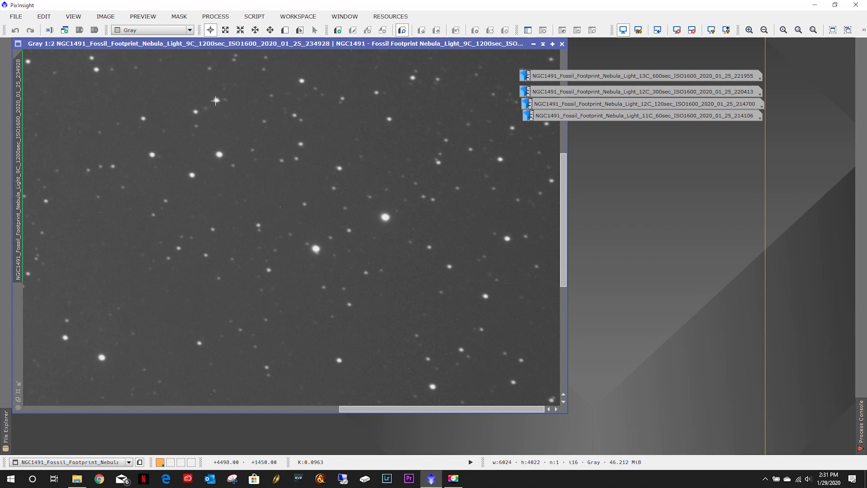
pyautogui.moveTo(487, 288)
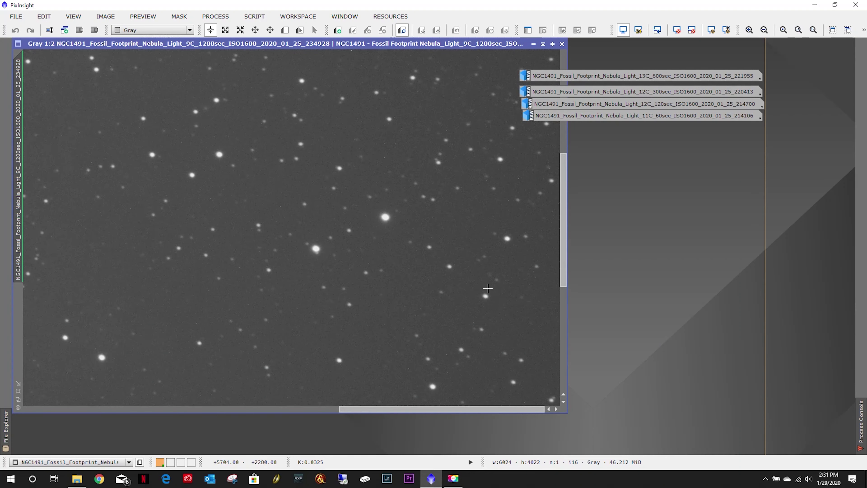
pyautogui.moveTo(388, 293)
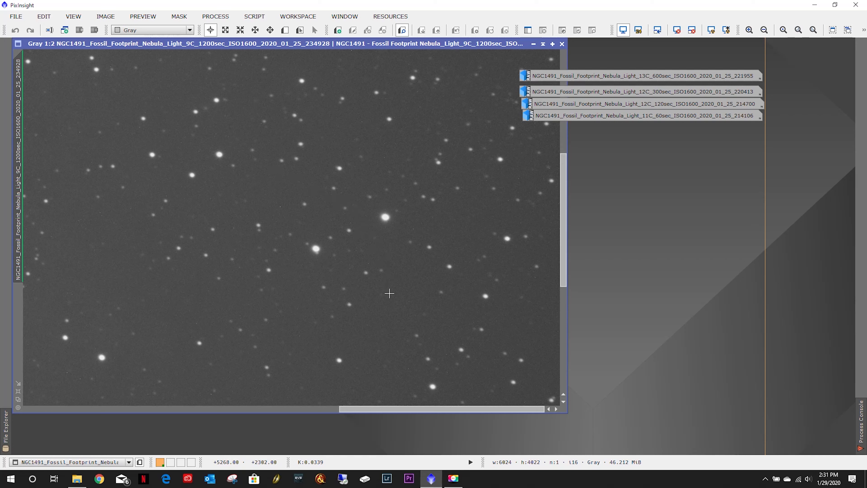
pyautogui.moveTo(386, 288)
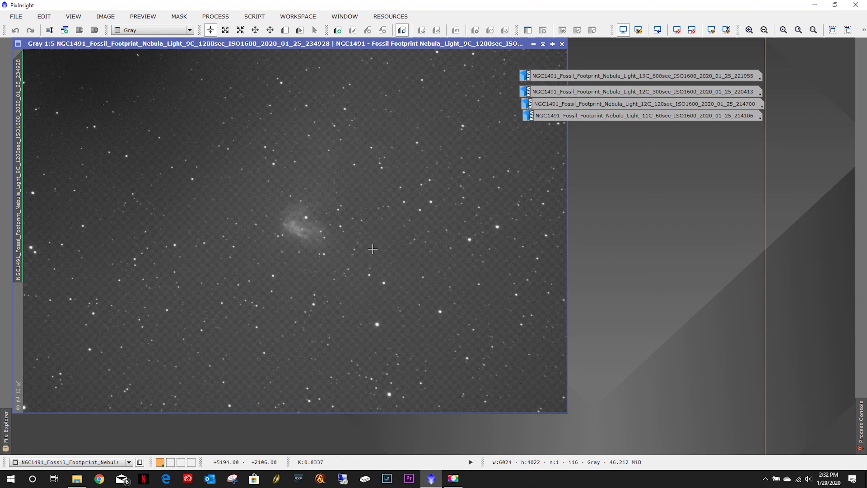
# Iconize the 1200-second exposure after a fit-view check, then switch over to Lightroom Classic
pyautogui.click(561, 43)
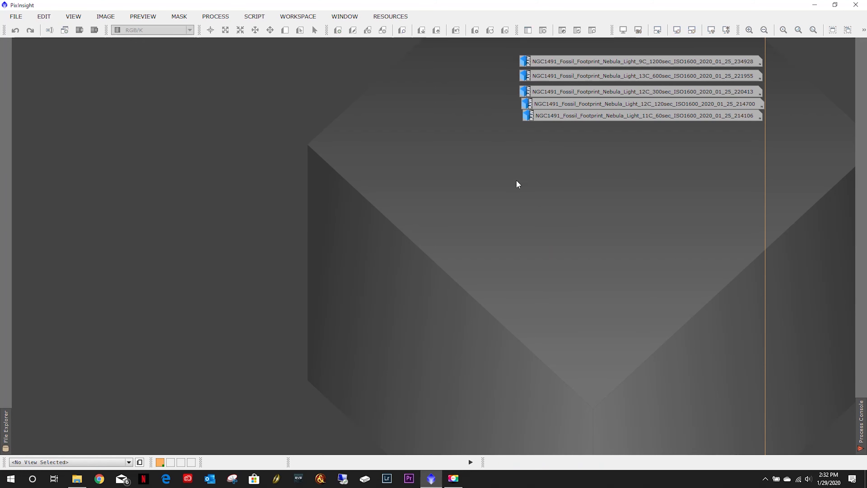
pyautogui.moveTo(463, 220)
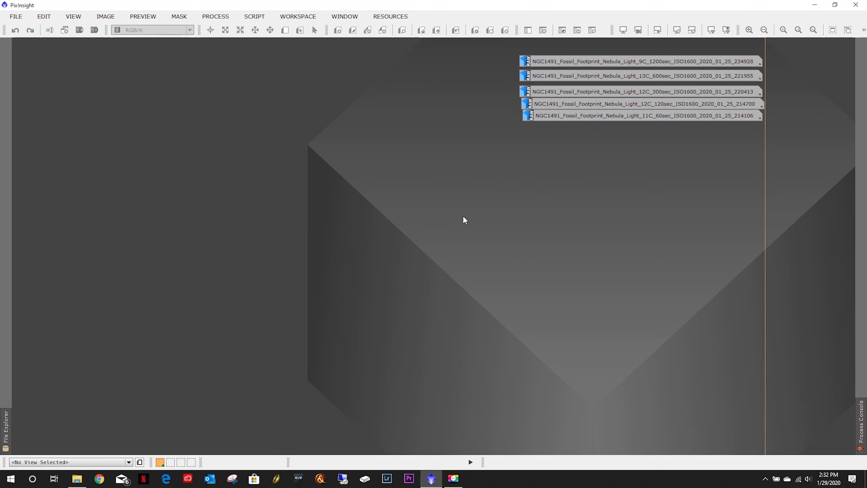
pyautogui.moveTo(597, 65)
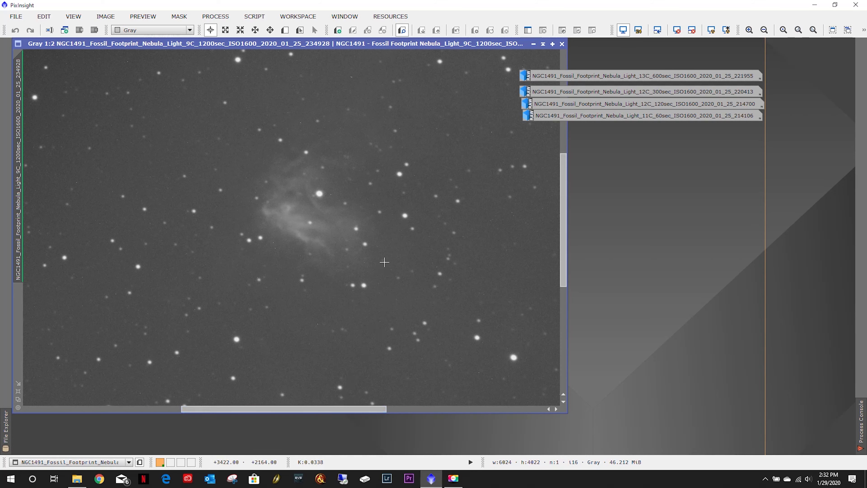
pyautogui.click(764, 30)
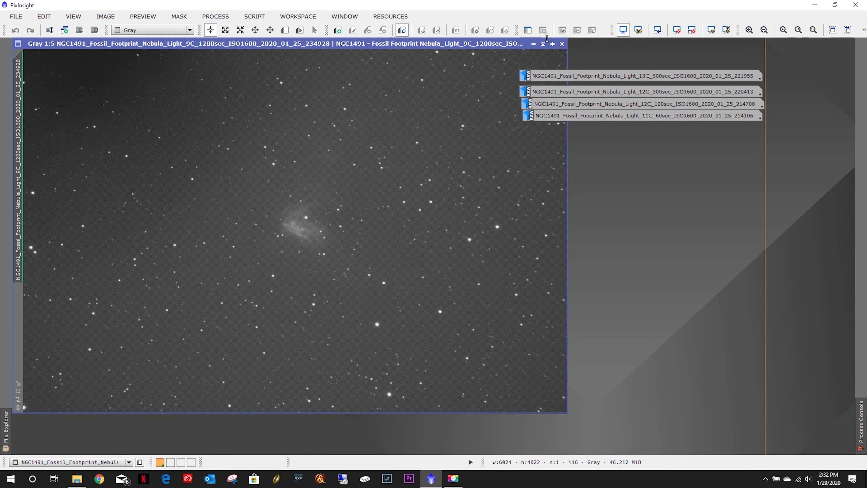
pyautogui.moveTo(534, 44)
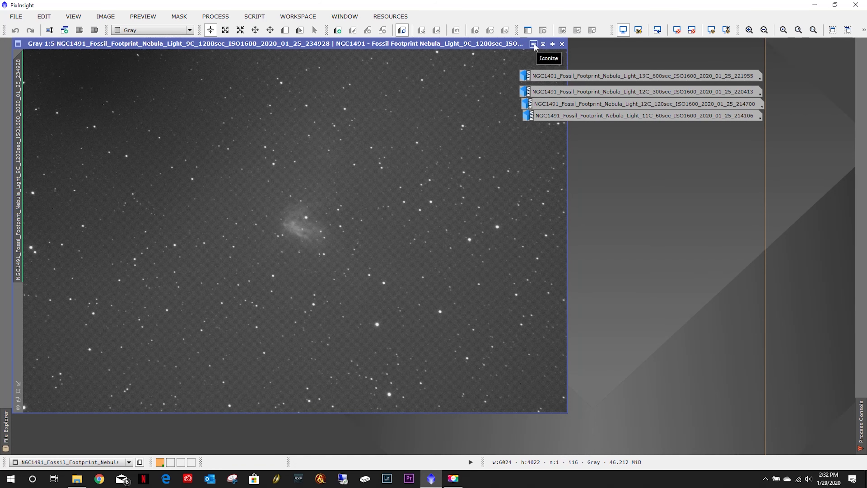
pyautogui.click(533, 44)
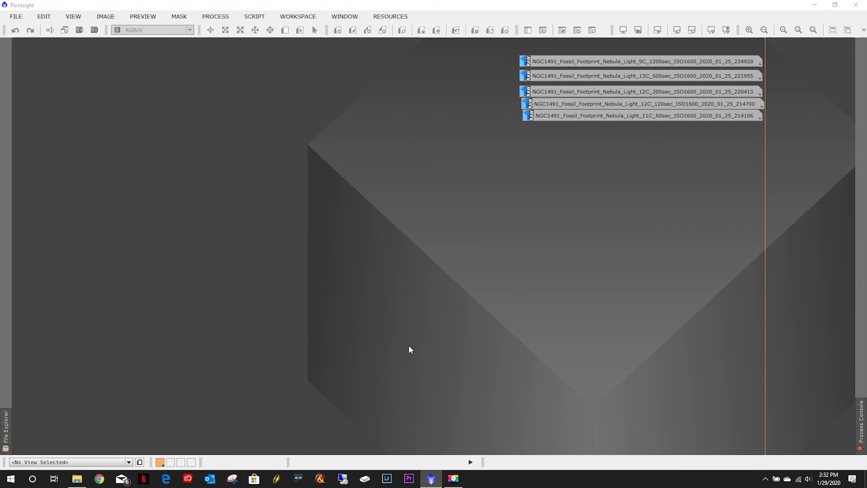
pyautogui.click(386, 478)
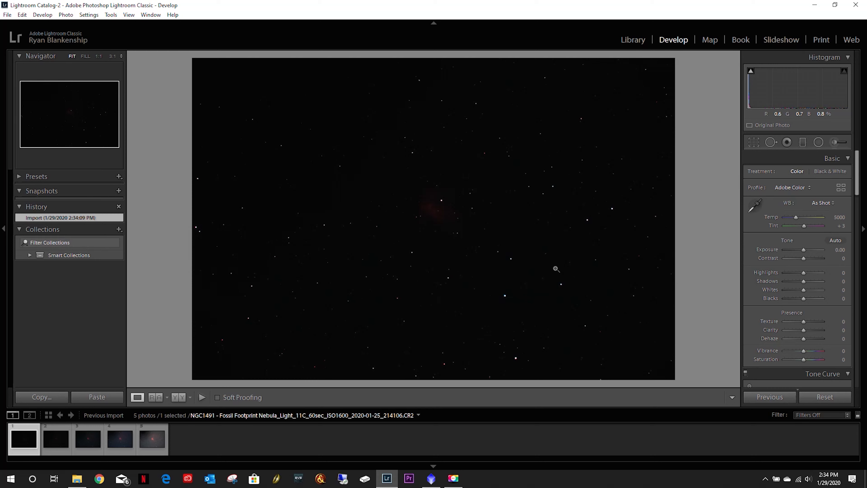
pyautogui.moveTo(717, 135)
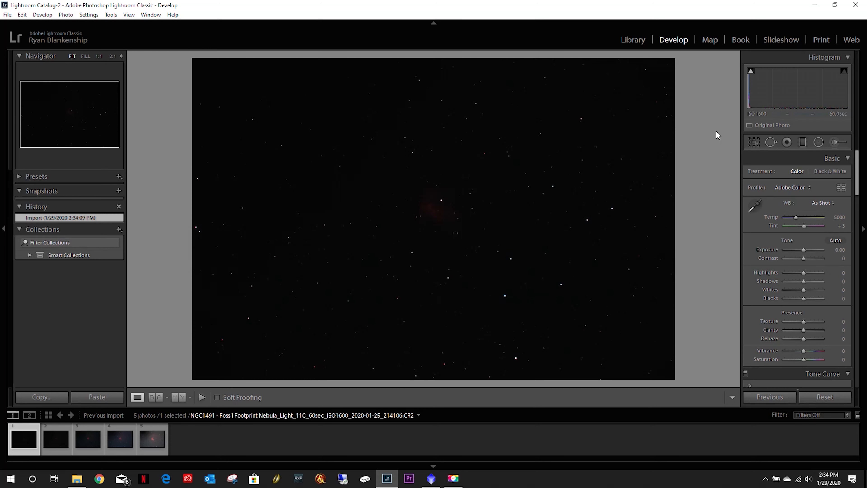
pyautogui.moveTo(752, 97)
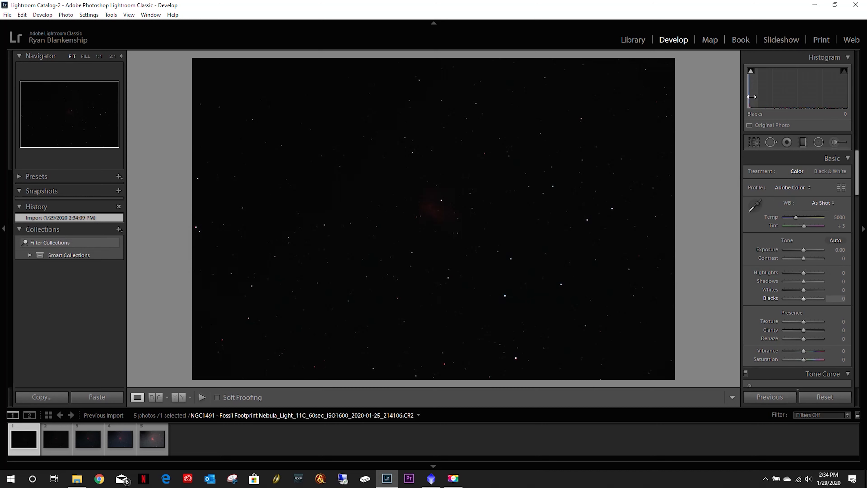
pyautogui.moveTo(443, 299)
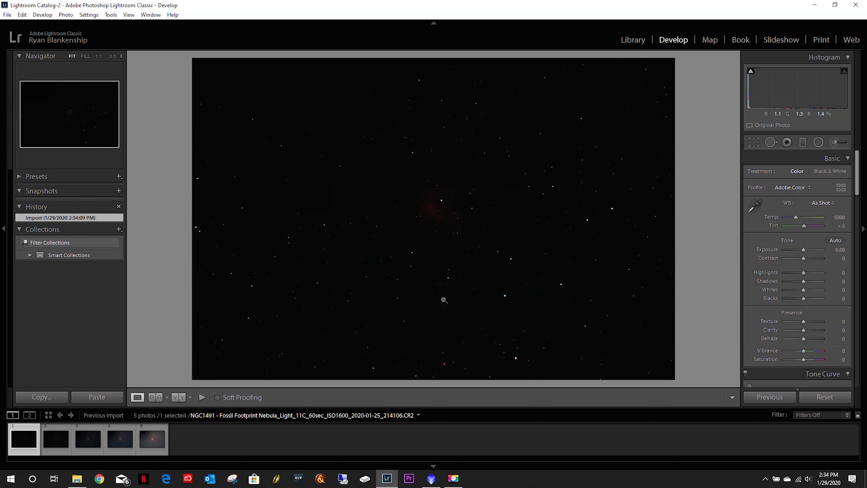
pyautogui.moveTo(437, 210)
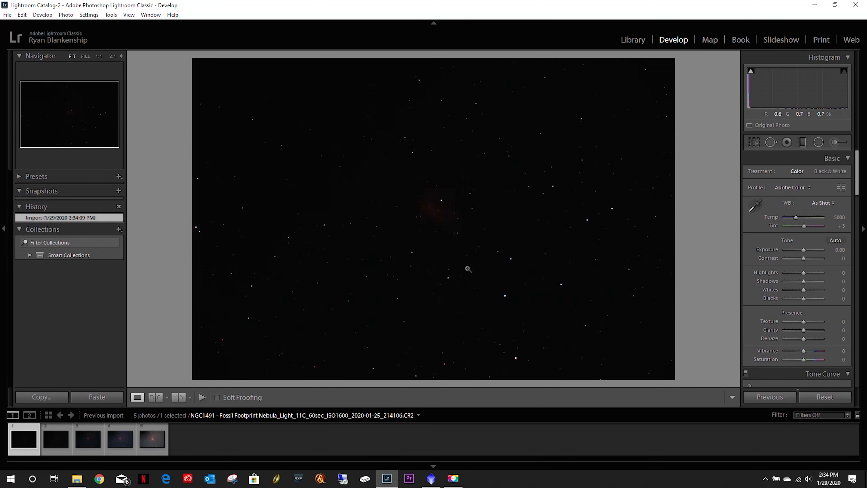
pyautogui.moveTo(445, 172)
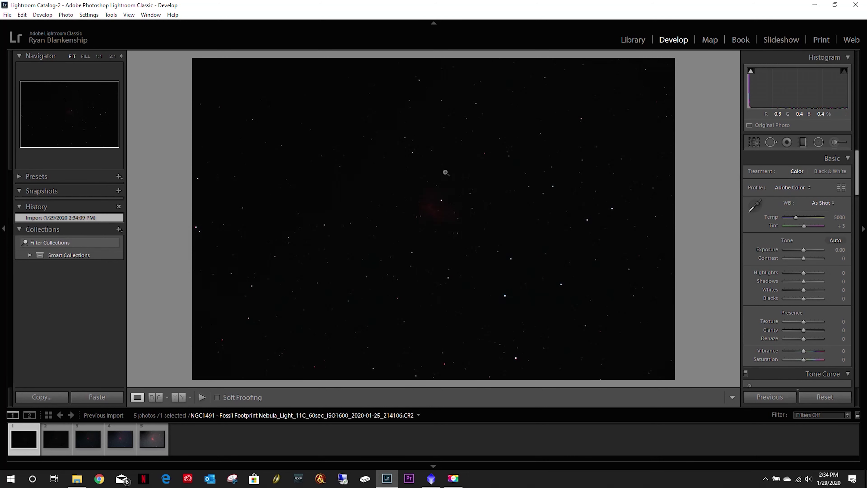
pyautogui.moveTo(450, 310)
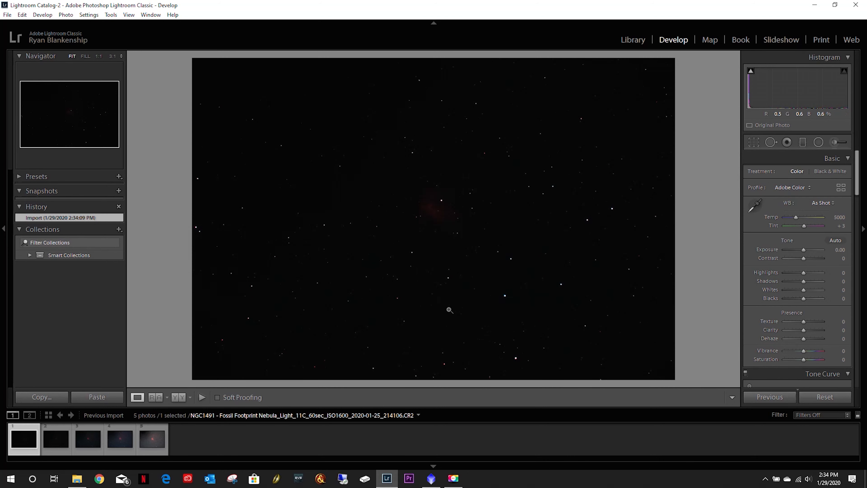
# Select the 120-second frame in the filmstrip and view it whole at Fit zoom
pyautogui.click(55, 438)
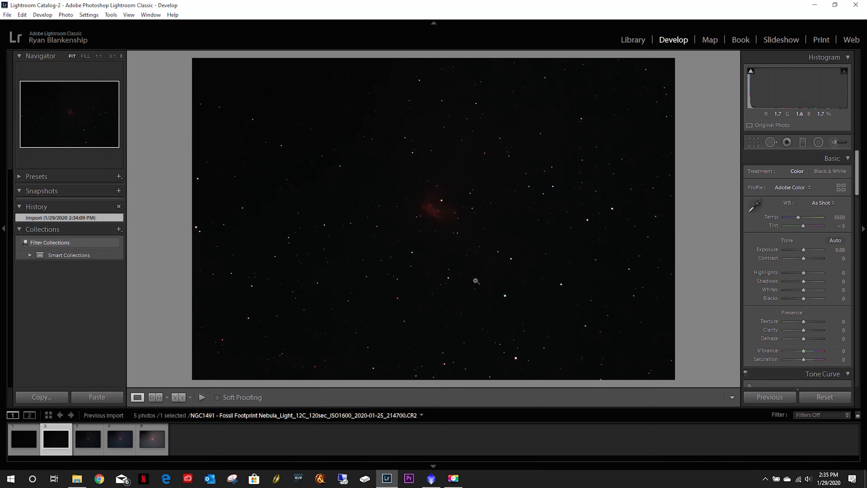
pyautogui.moveTo(448, 220)
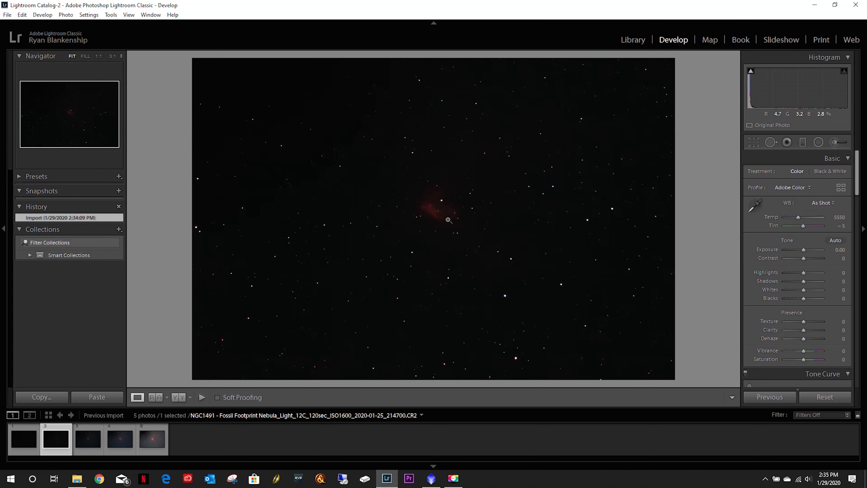
pyautogui.moveTo(533, 199)
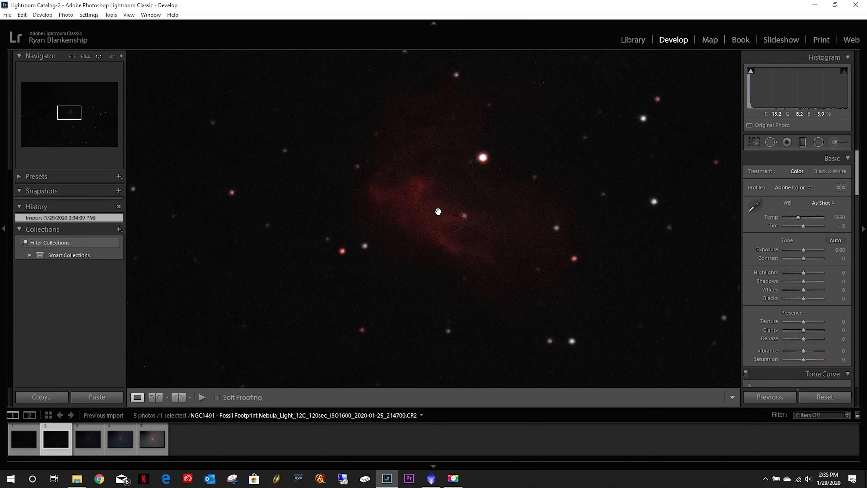
pyautogui.moveTo(419, 204)
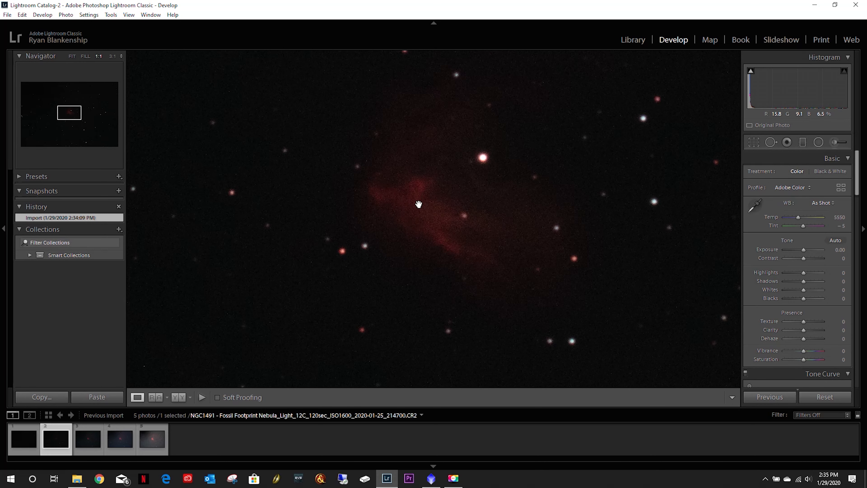
pyautogui.click(72, 56)
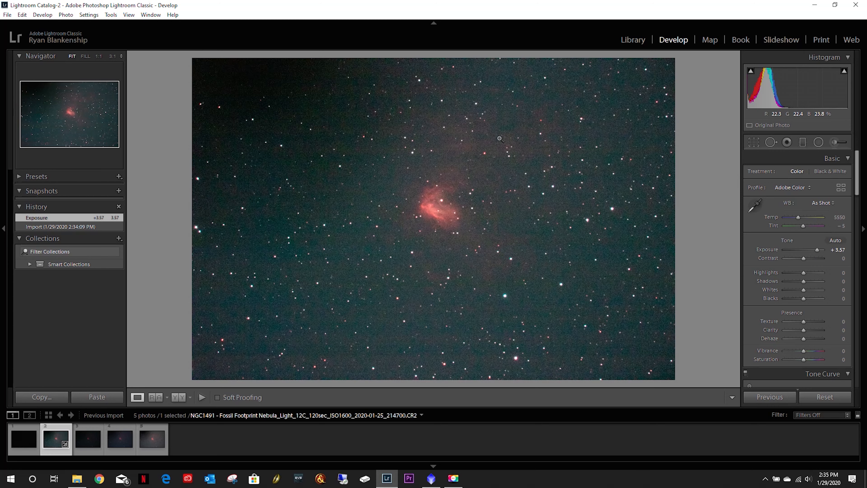
pyautogui.moveTo(497, 150)
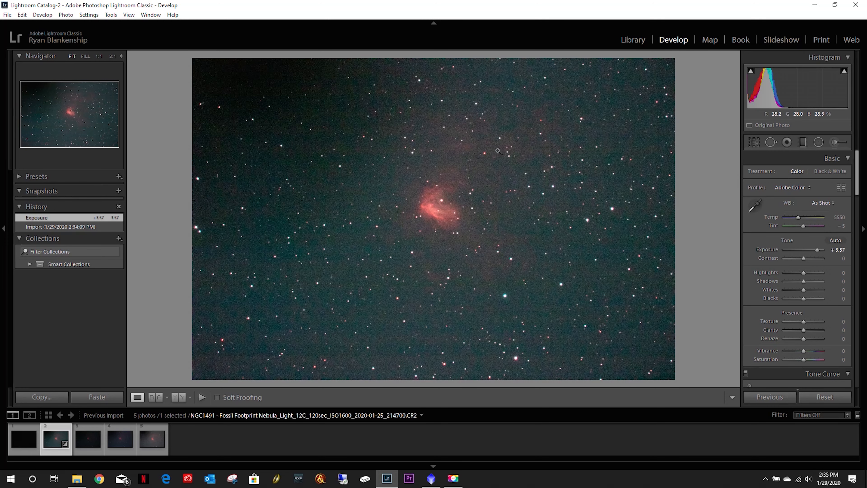
pyautogui.moveTo(770, 249)
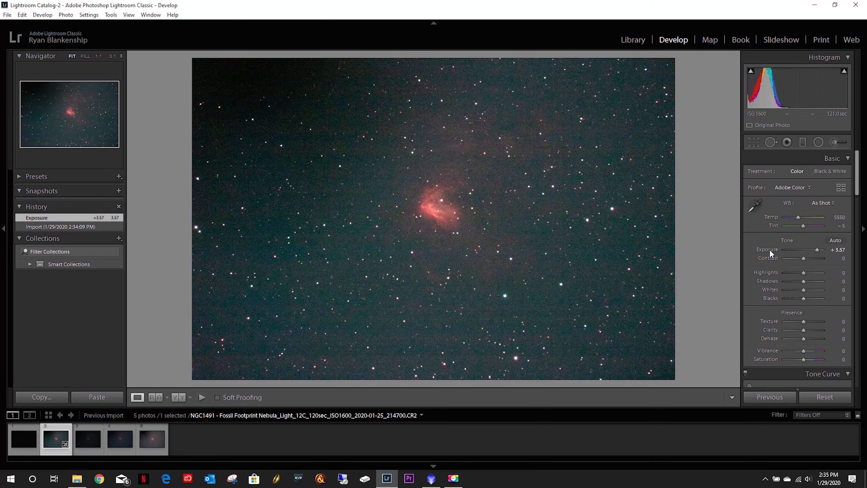
# Show the 300-second frame at Fit and undo the trial exposure change with Ctrl+Z
pyautogui.click(87, 439)
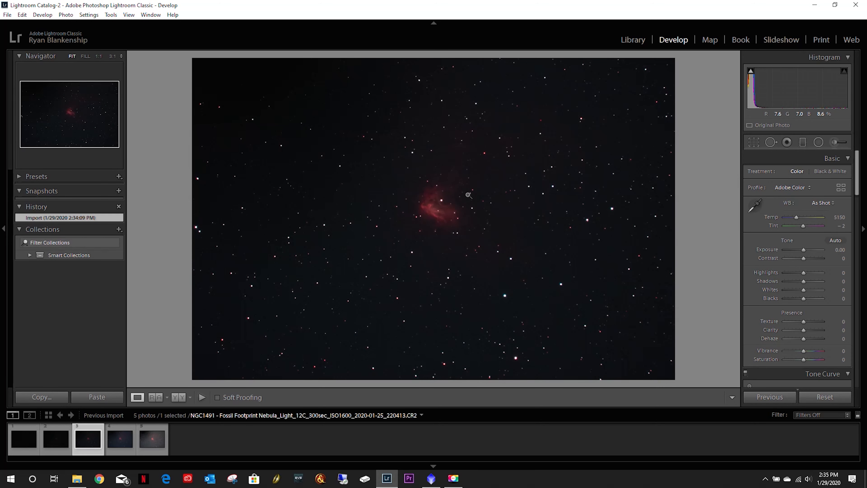
pyautogui.moveTo(522, 273)
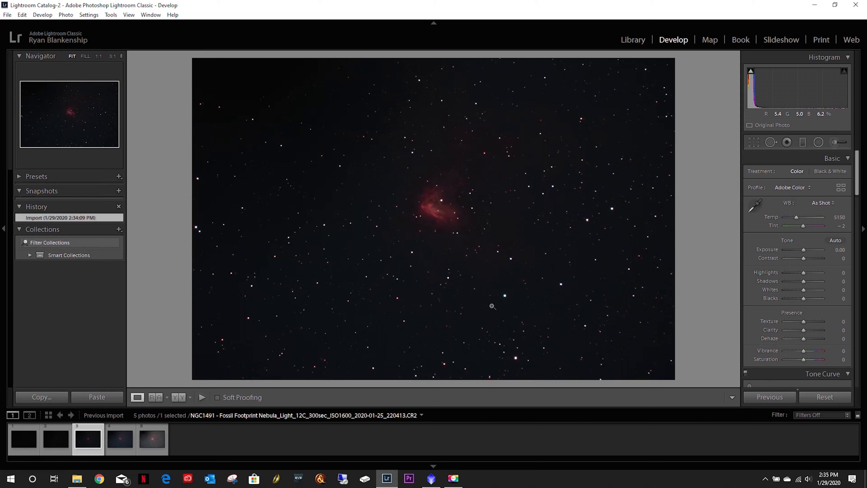
pyautogui.moveTo(605, 300)
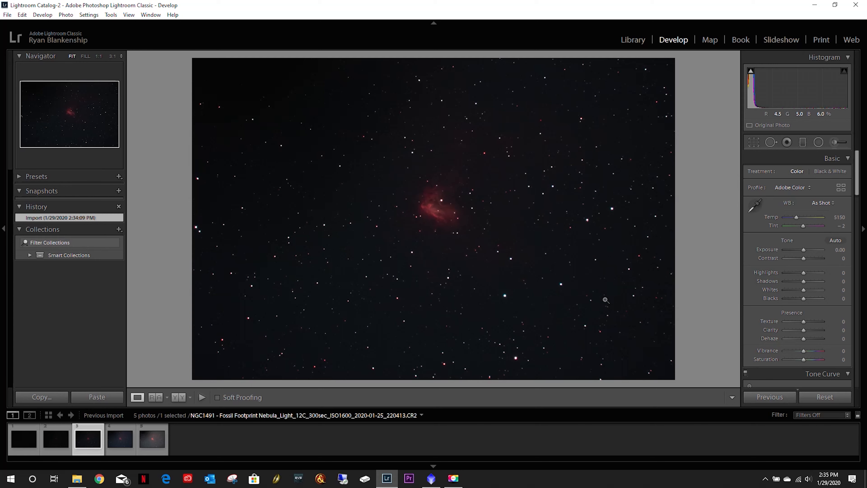
pyautogui.moveTo(260, 266)
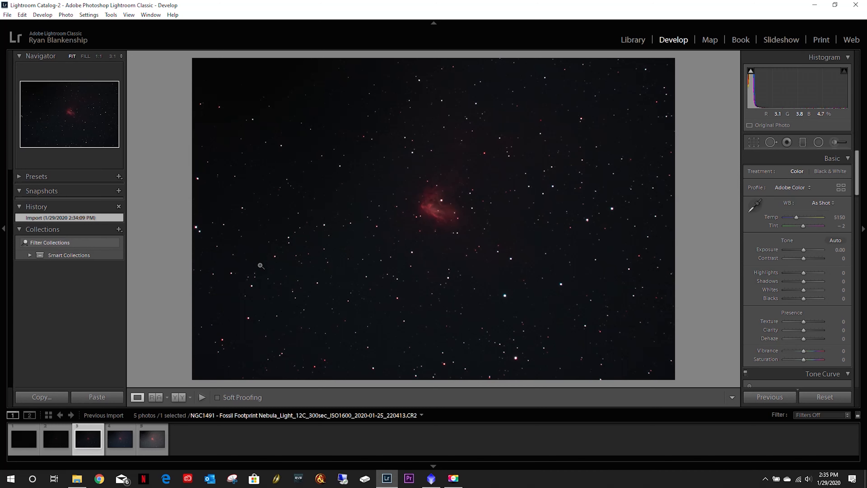
pyautogui.moveTo(462, 102)
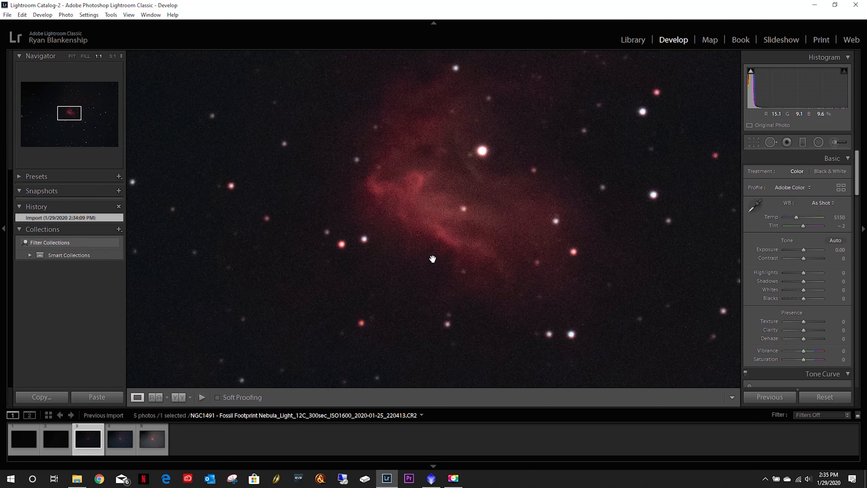
pyautogui.moveTo(505, 267)
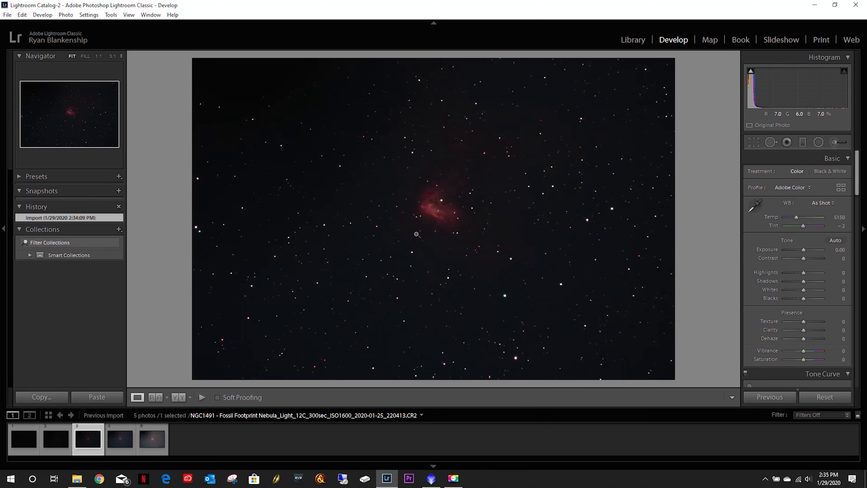
pyautogui.moveTo(457, 220)
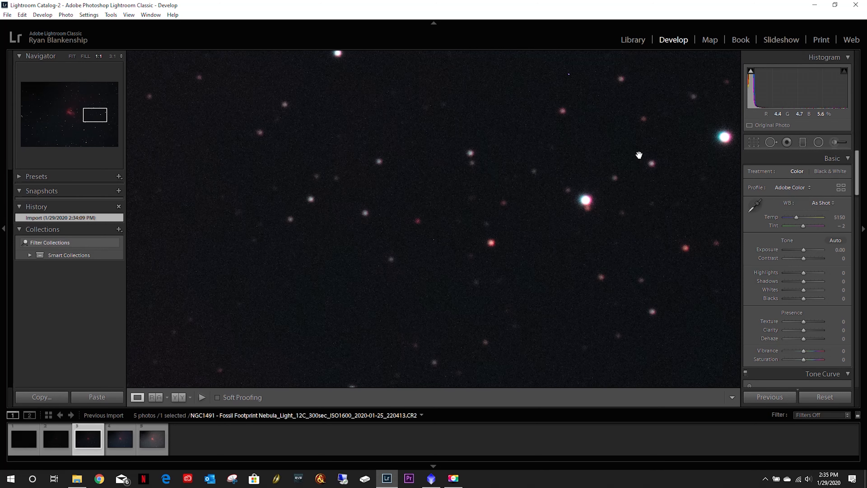
pyautogui.moveTo(501, 171)
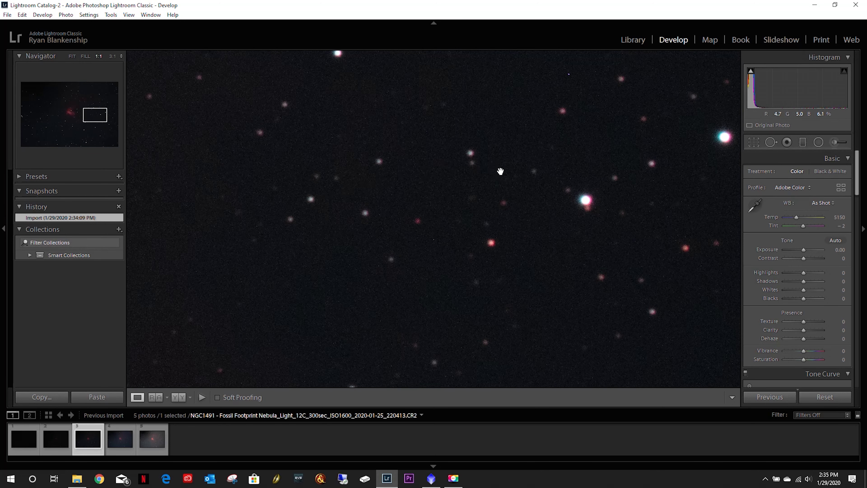
pyautogui.click(71, 56)
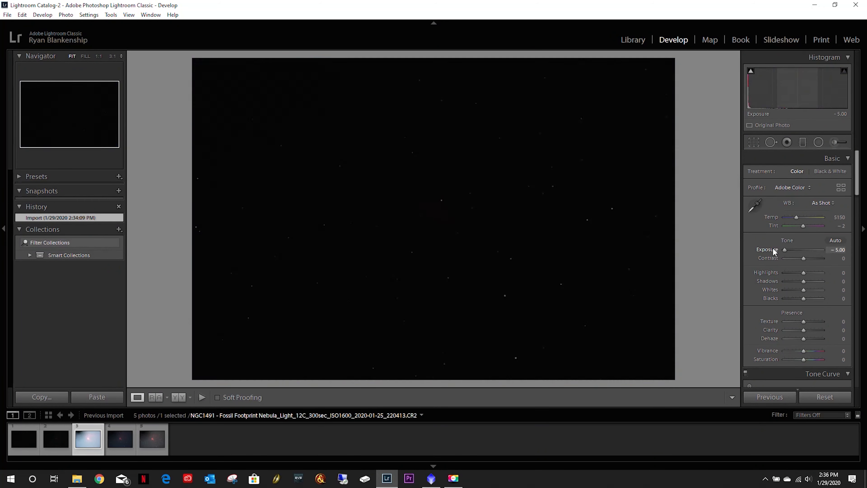
pyautogui.press('ctrl+z')
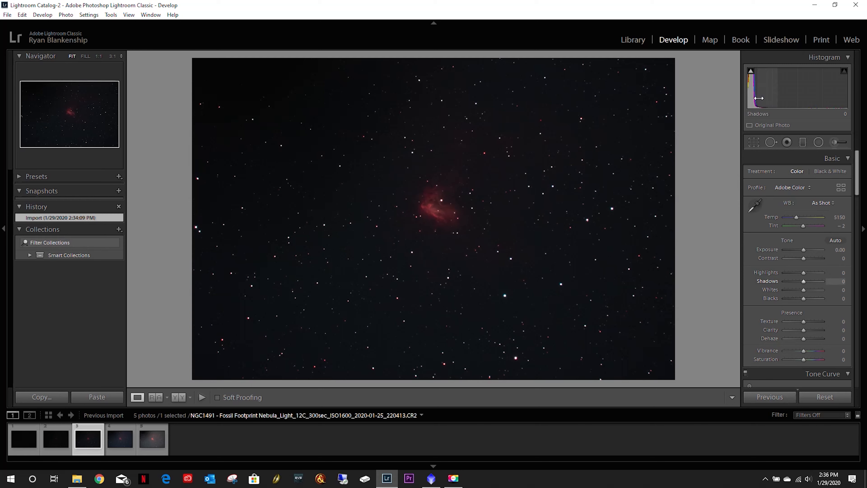
pyautogui.moveTo(276, 330)
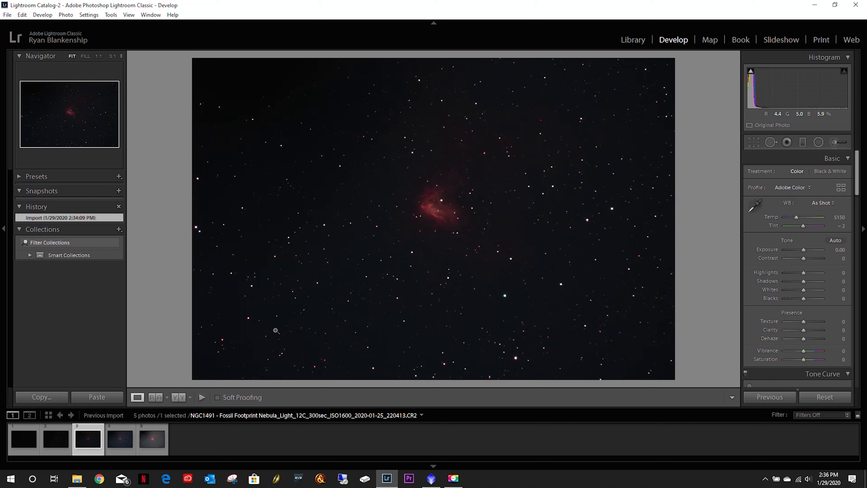
# Inspect the 600-second frame, return it to Fit view, then move to the 1200-second frame
pyautogui.click(119, 439)
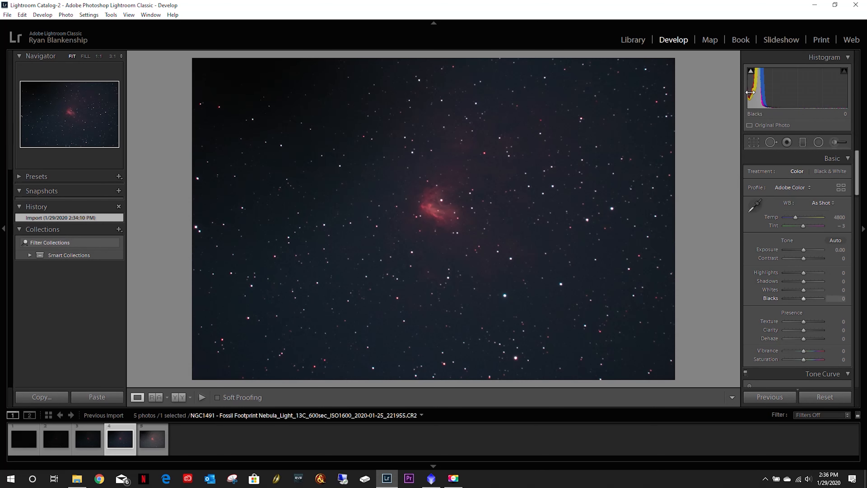
pyautogui.moveTo(458, 254)
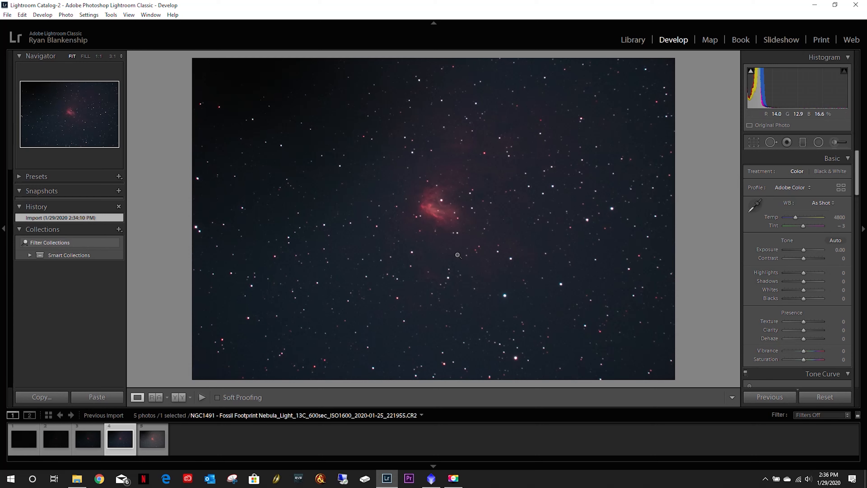
pyautogui.moveTo(644, 229)
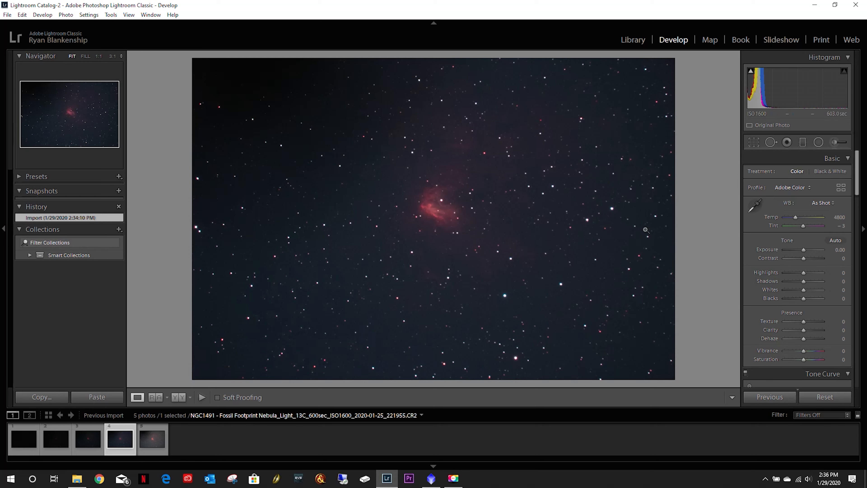
pyautogui.moveTo(409, 275)
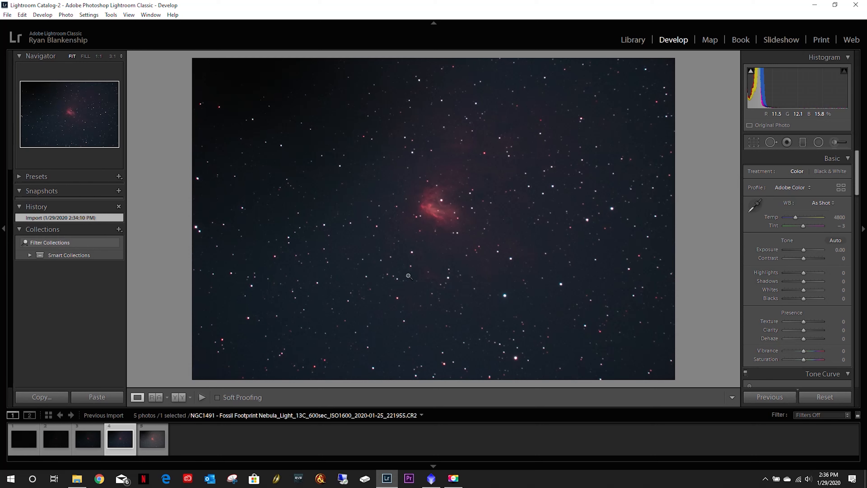
pyautogui.moveTo(514, 153)
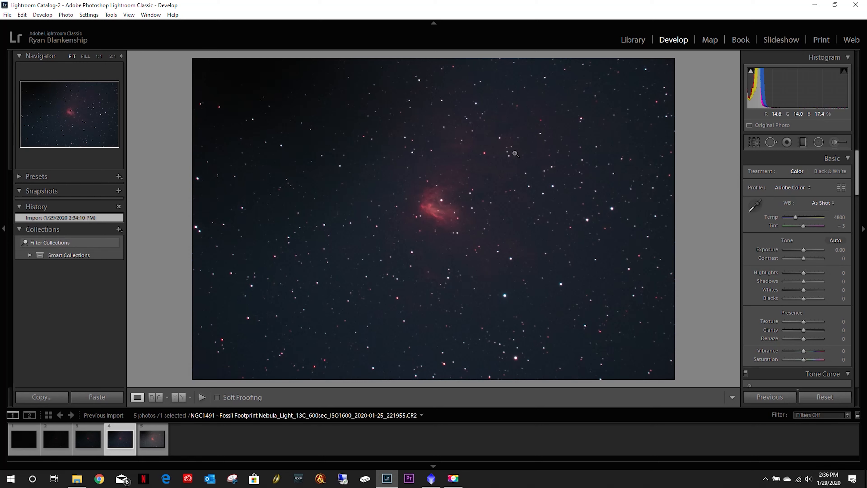
pyautogui.moveTo(477, 204)
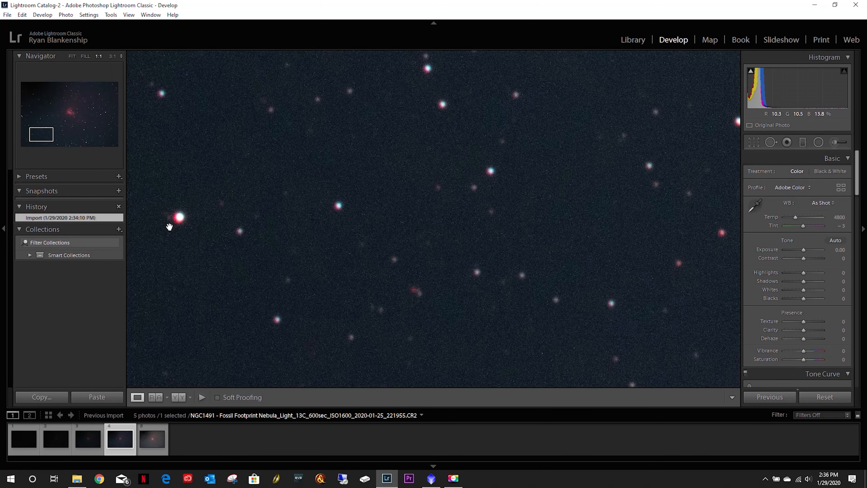
pyautogui.moveTo(242, 217)
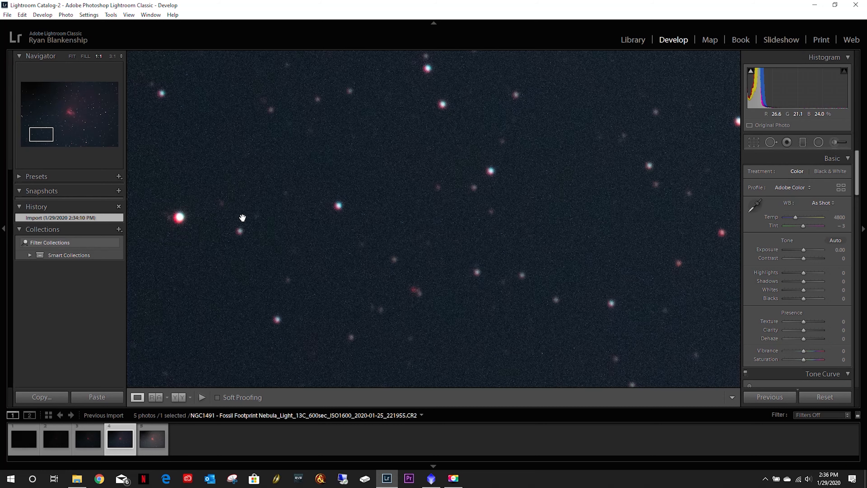
pyautogui.click(71, 56)
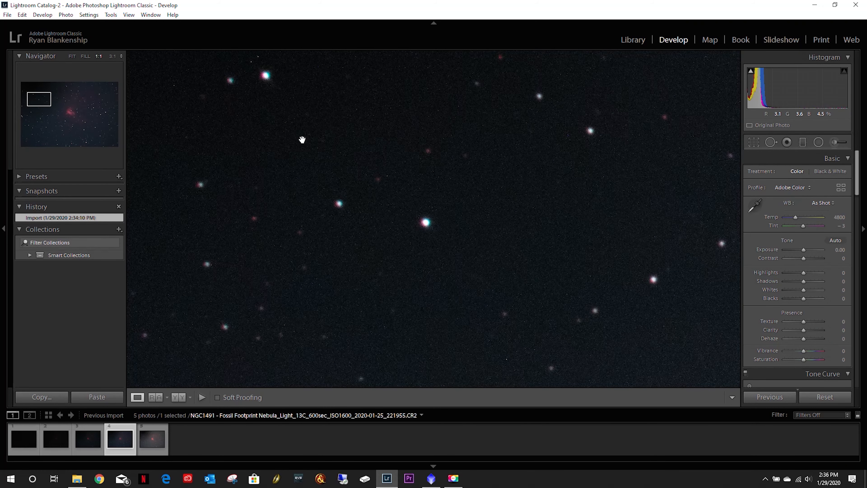
pyautogui.click(72, 56)
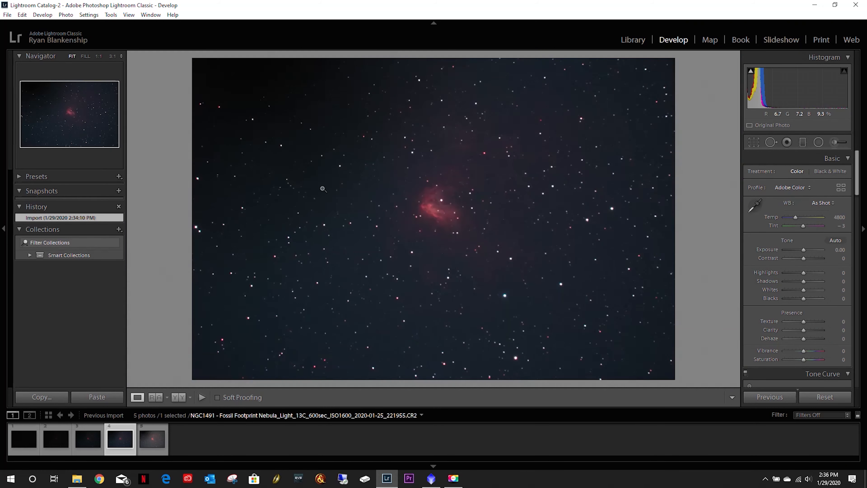
pyautogui.click(152, 438)
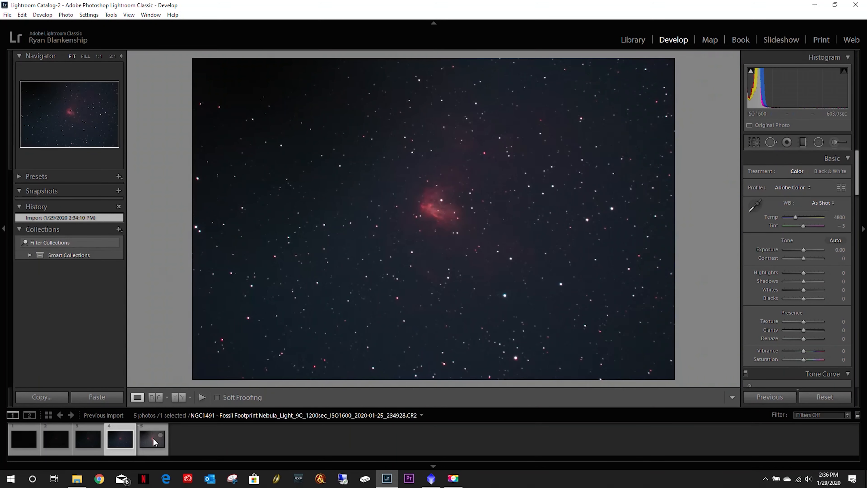
# Open the 1200-second frame and return it to full Fit view after close inspection
pyautogui.click(153, 438)
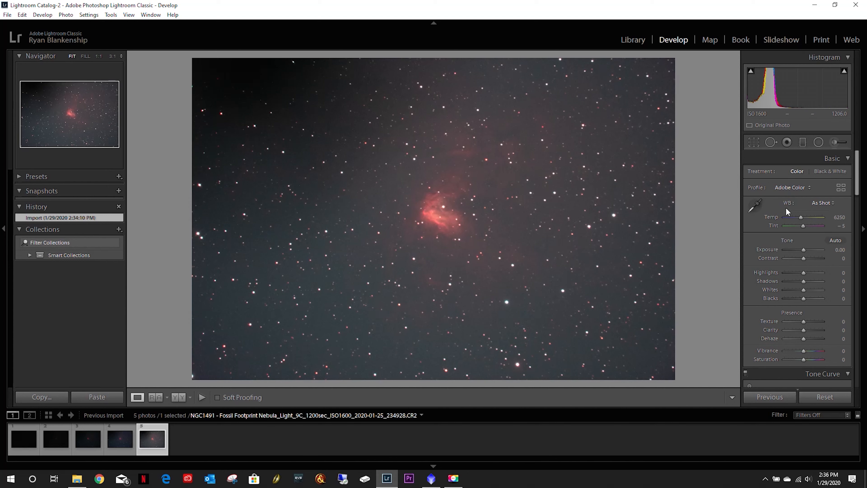
pyautogui.moveTo(492, 120)
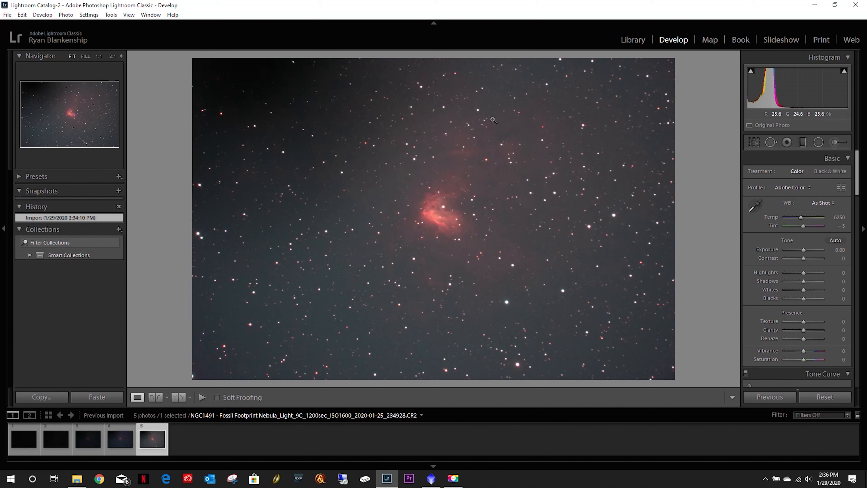
pyautogui.moveTo(473, 108)
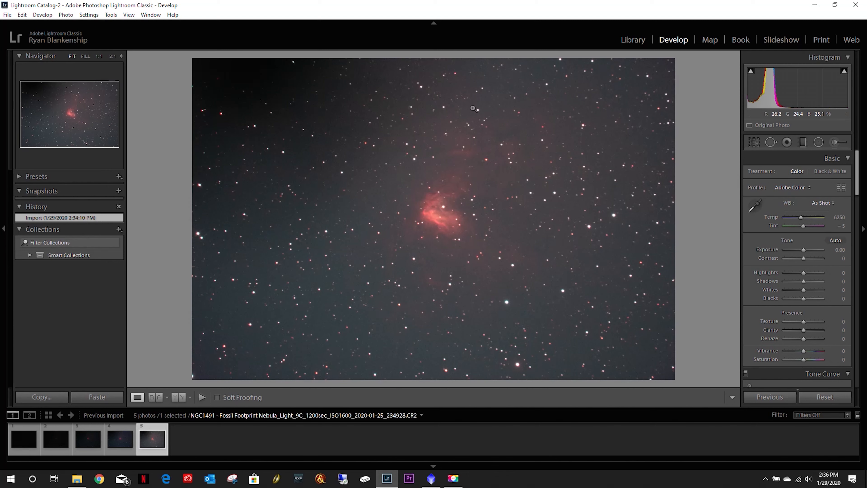
pyautogui.moveTo(470, 299)
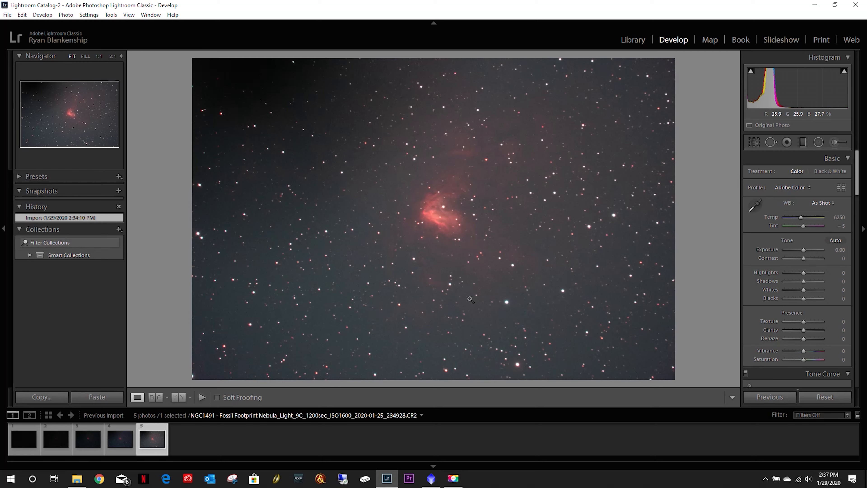
pyautogui.moveTo(344, 224)
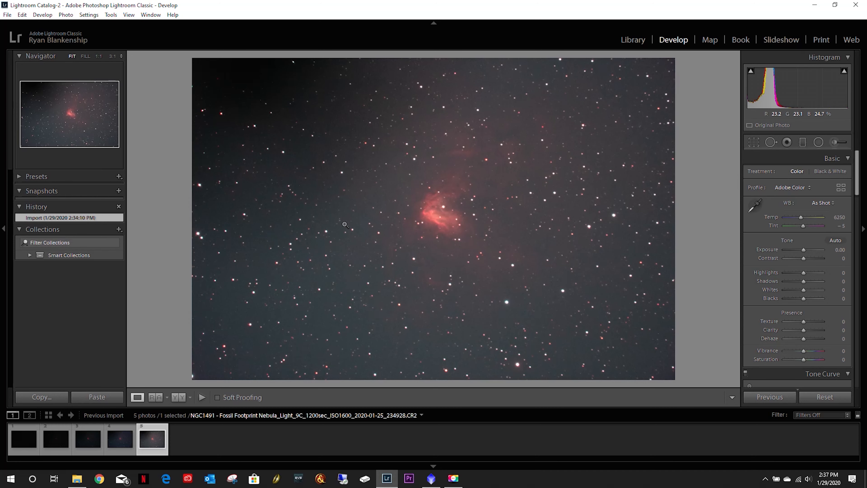
pyautogui.moveTo(346, 181)
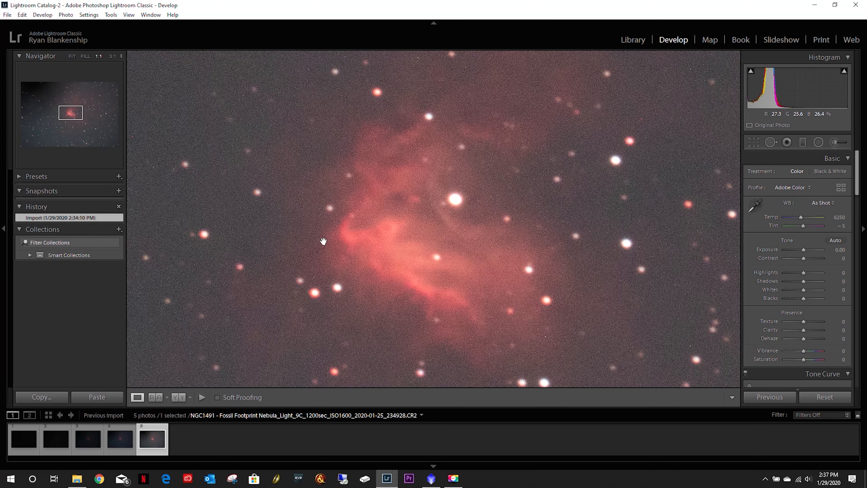
pyautogui.moveTo(552, 253)
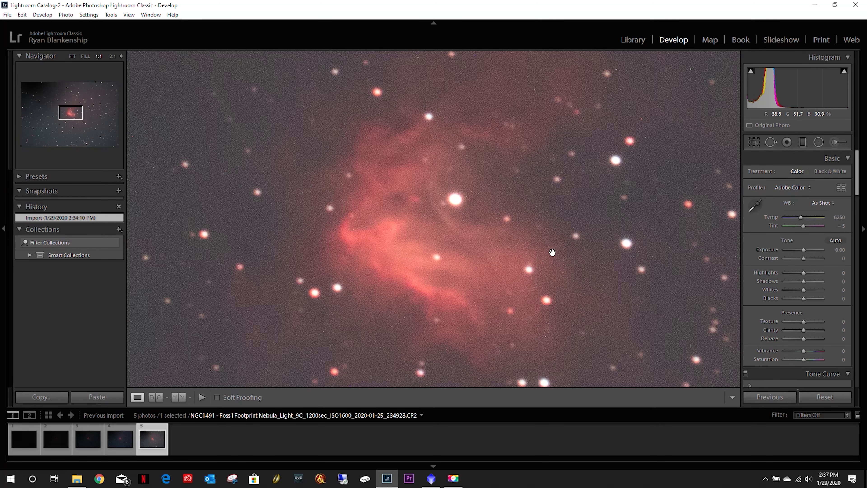
pyautogui.moveTo(410, 201)
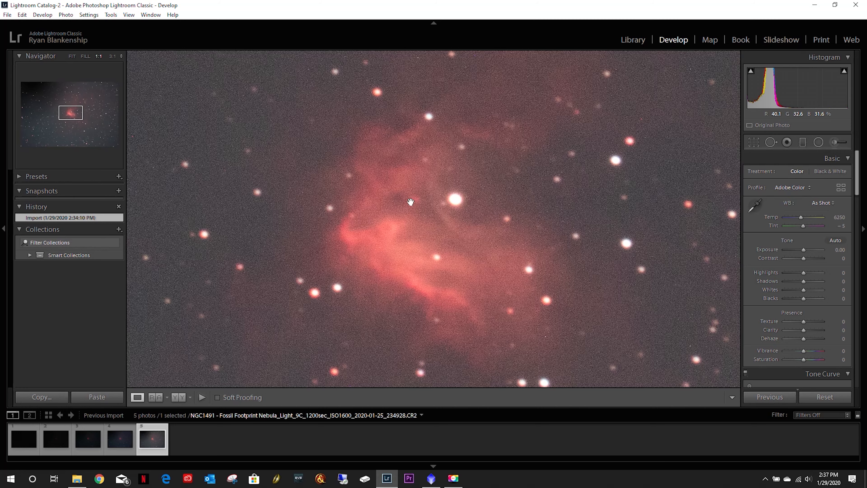
pyautogui.moveTo(231, 160)
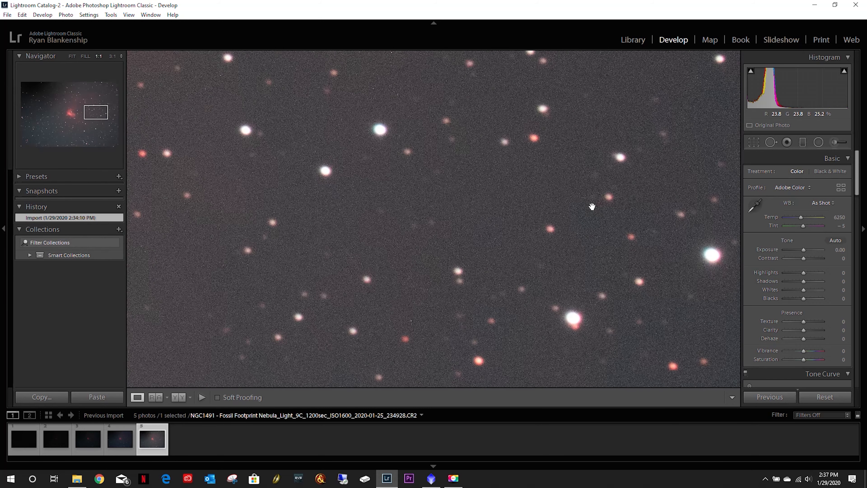
pyautogui.moveTo(290, 140)
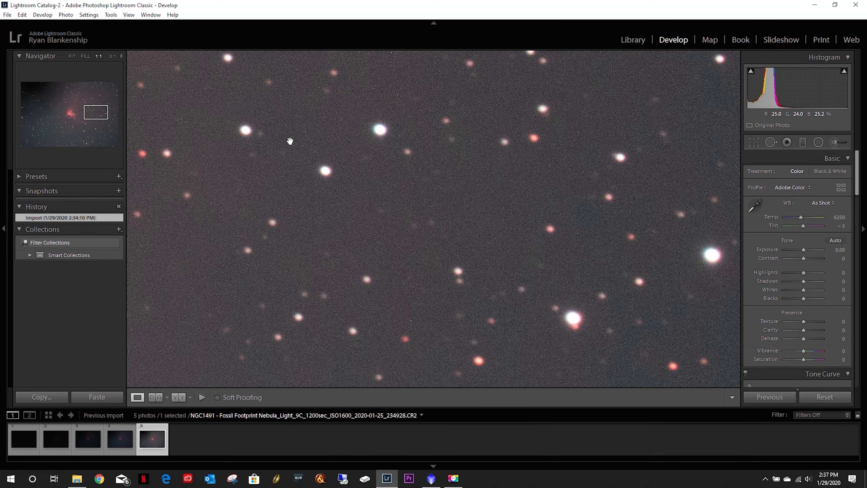
pyautogui.moveTo(384, 131)
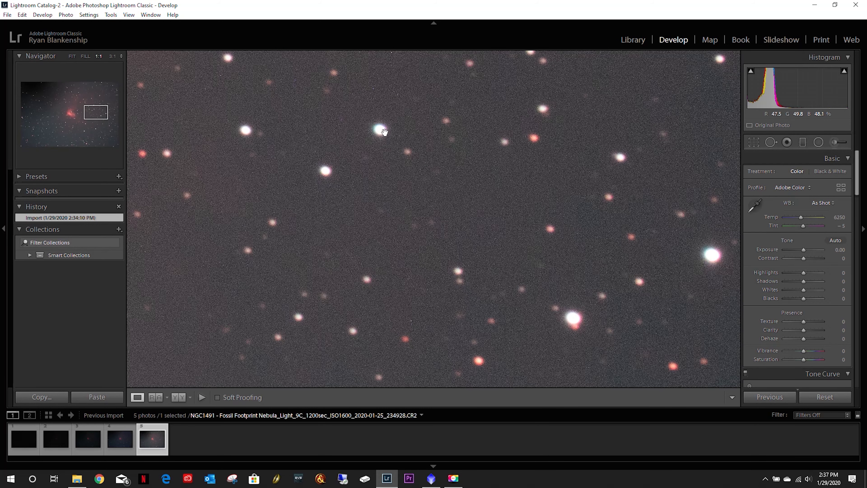
pyautogui.click(72, 56)
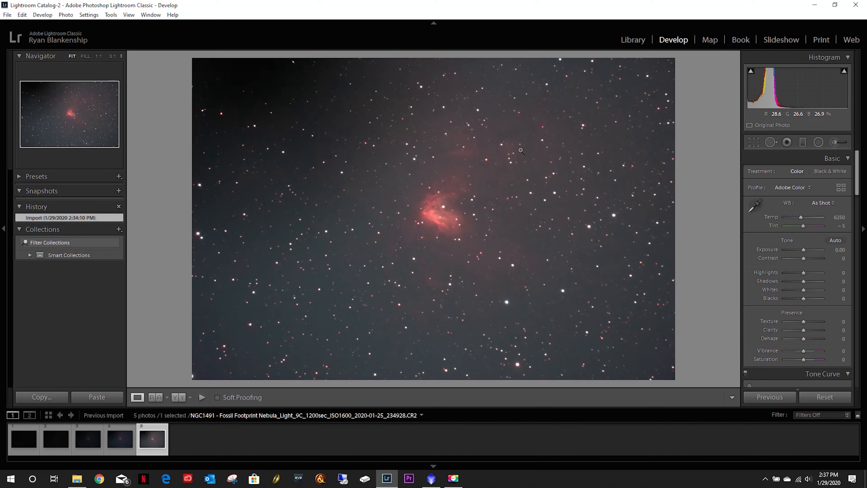
pyautogui.moveTo(477, 200)
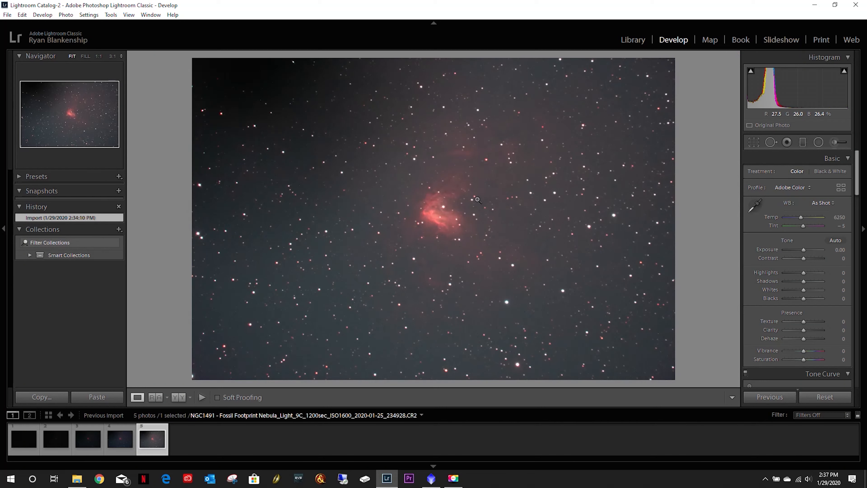
pyautogui.moveTo(428, 148)
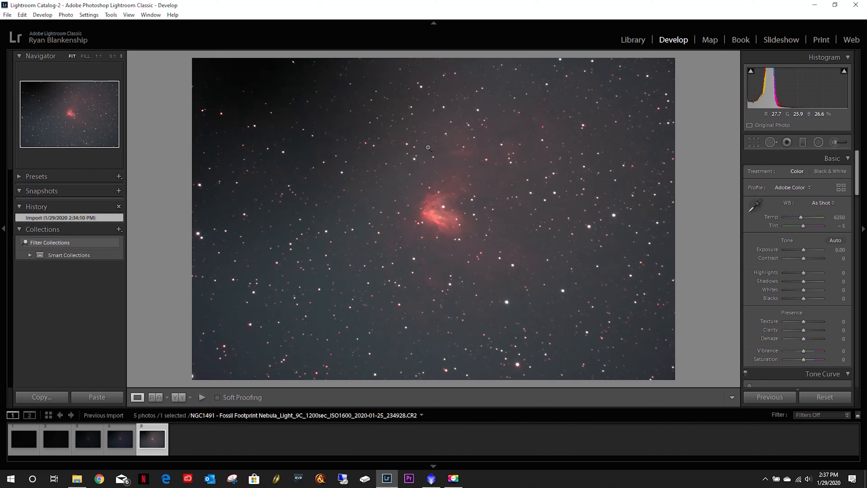
pyautogui.moveTo(458, 186)
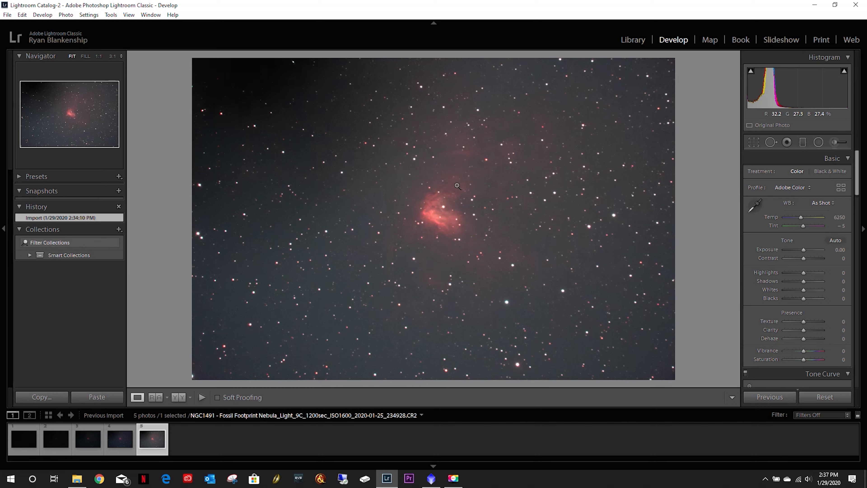
pyautogui.moveTo(434, 169)
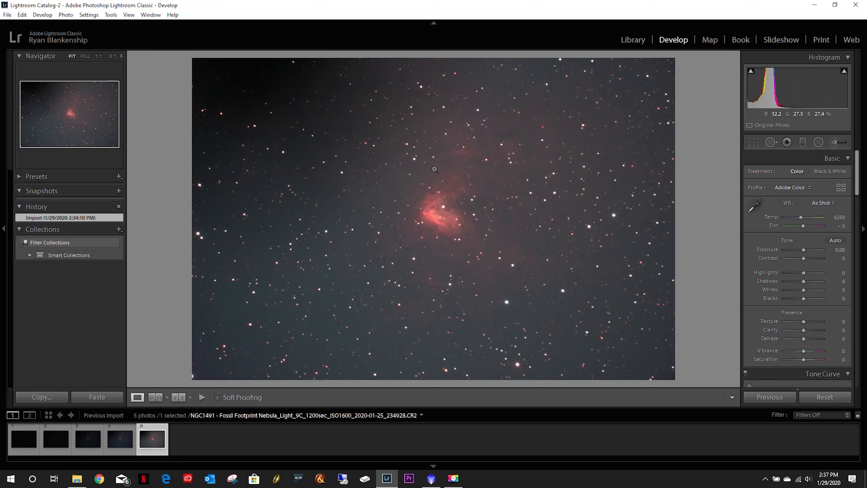
pyautogui.moveTo(480, 251)
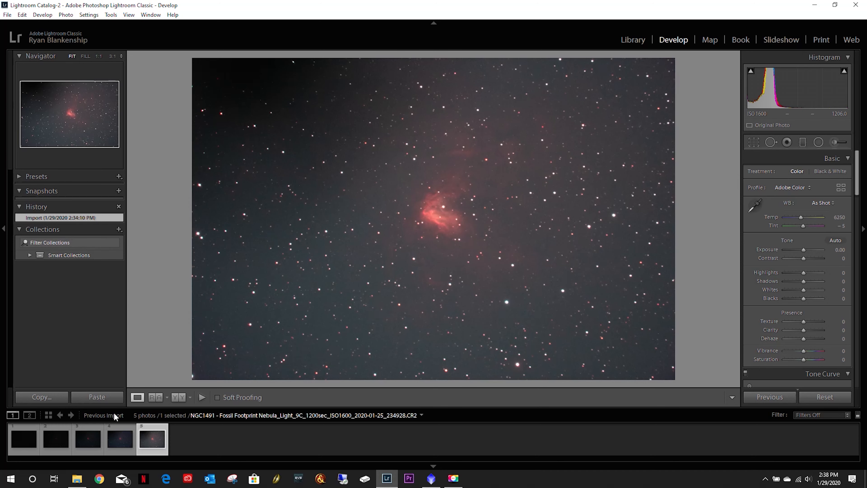
# Select the 600-second thumbnail, then the 300-second one to display it in Develop
pyautogui.click(118, 439)
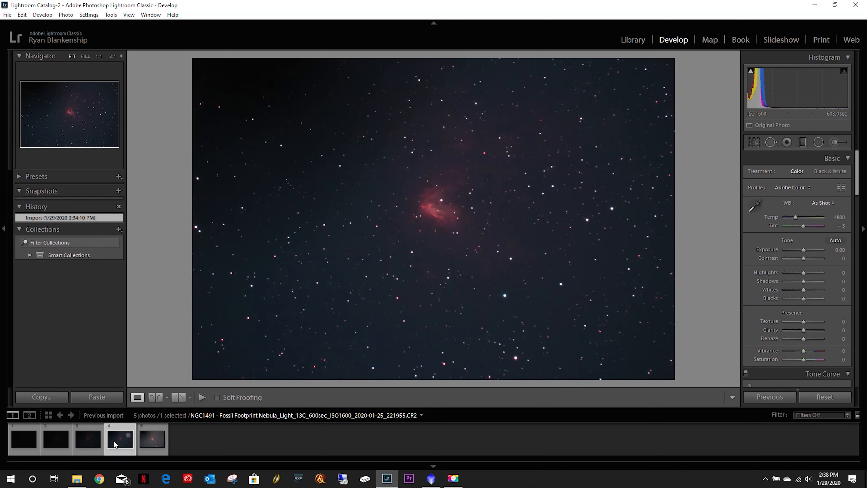
pyautogui.click(86, 438)
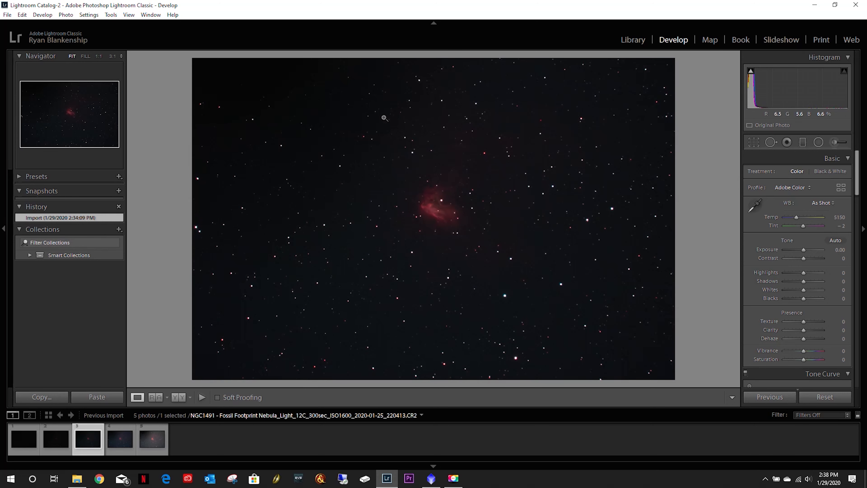
pyautogui.moveTo(542, 299)
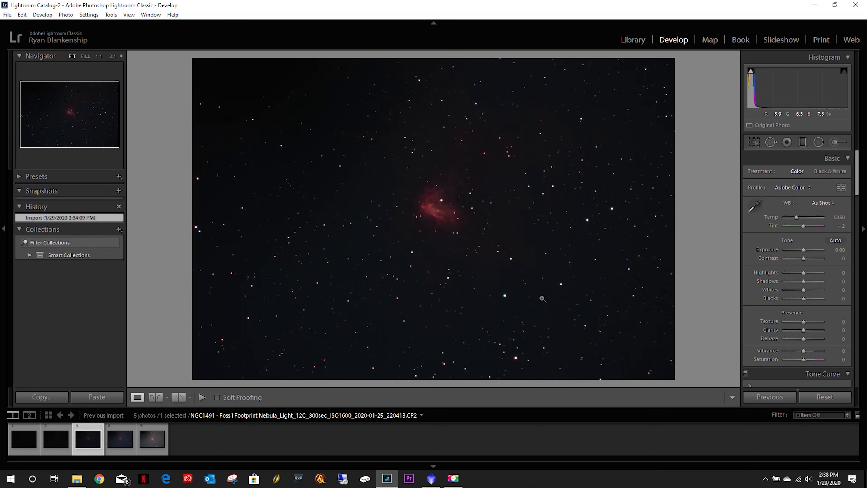
pyautogui.moveTo(554, 260)
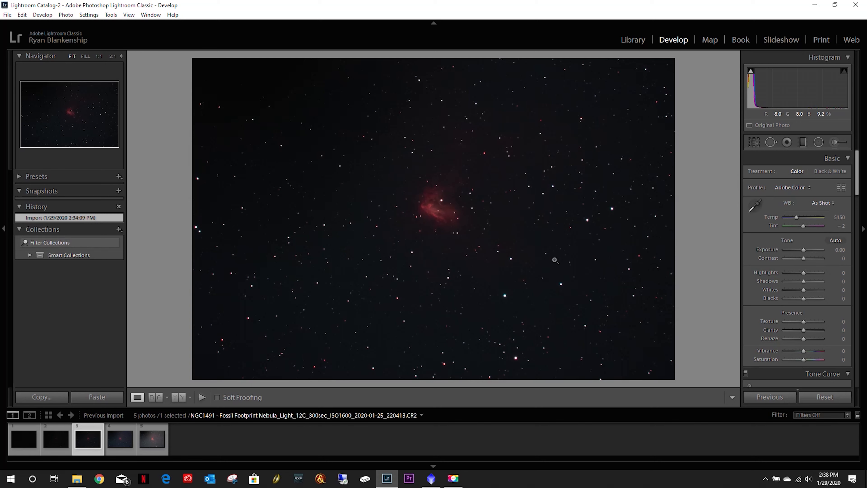
pyautogui.moveTo(445, 165)
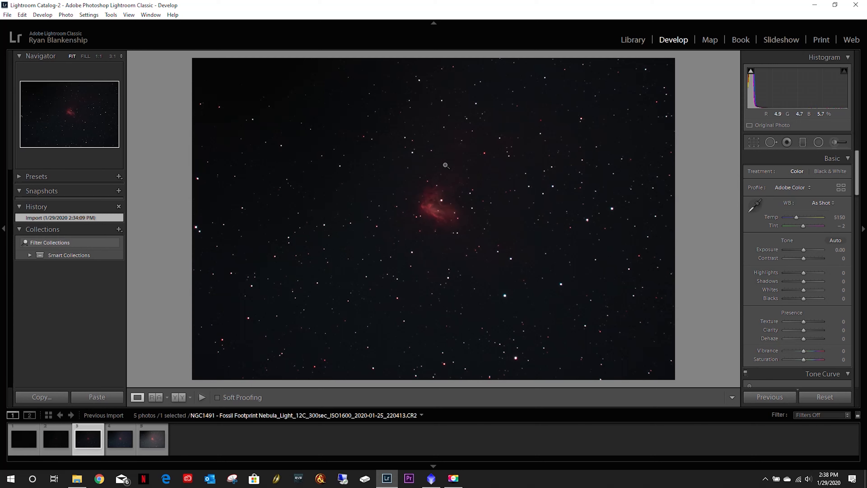
pyautogui.moveTo(365, 224)
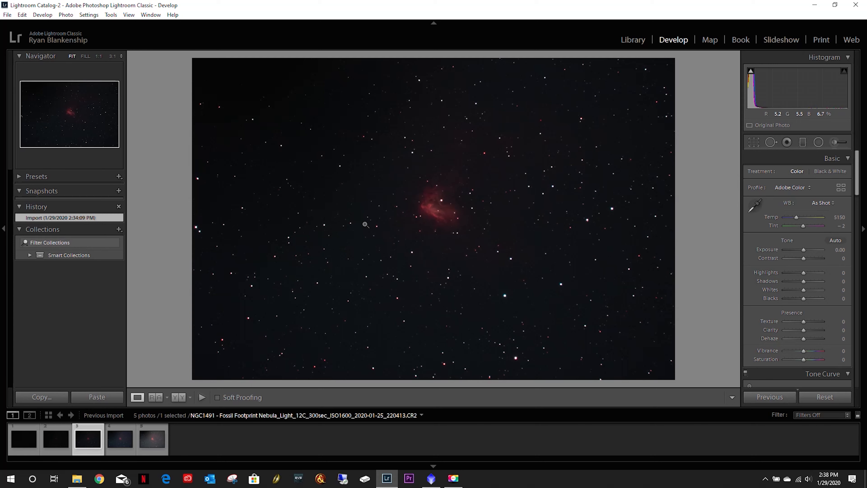